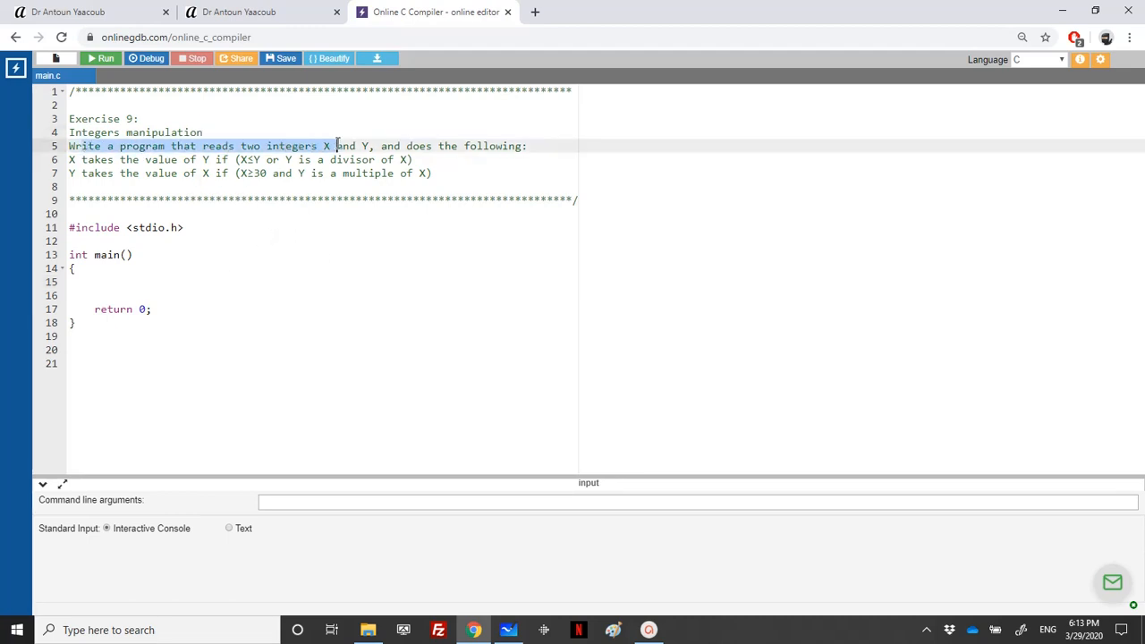
In main, declare int X, Y, print "Enter 2 integers: ", and read both with scanf("%d %d")
click(179, 165)
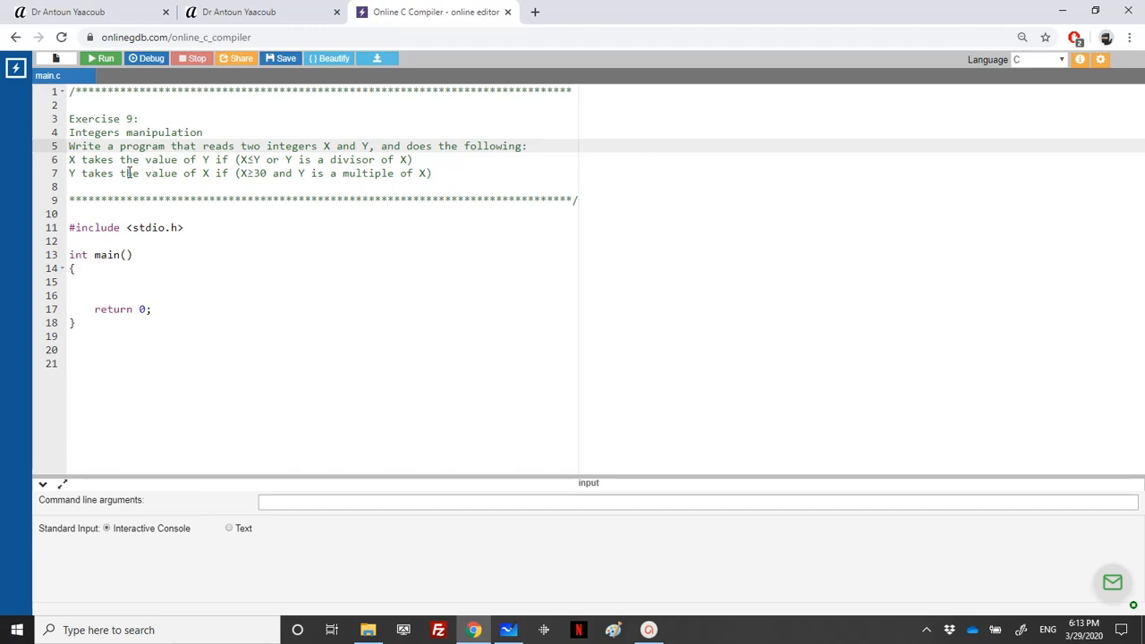
mouse_move(354, 156)
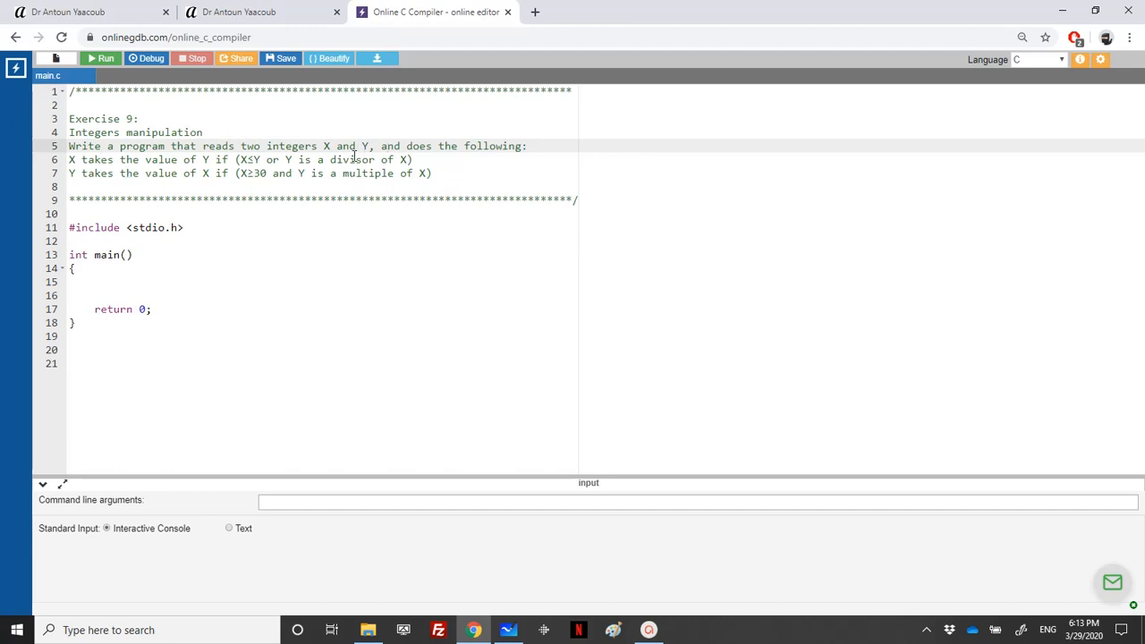
mouse_move(337, 174)
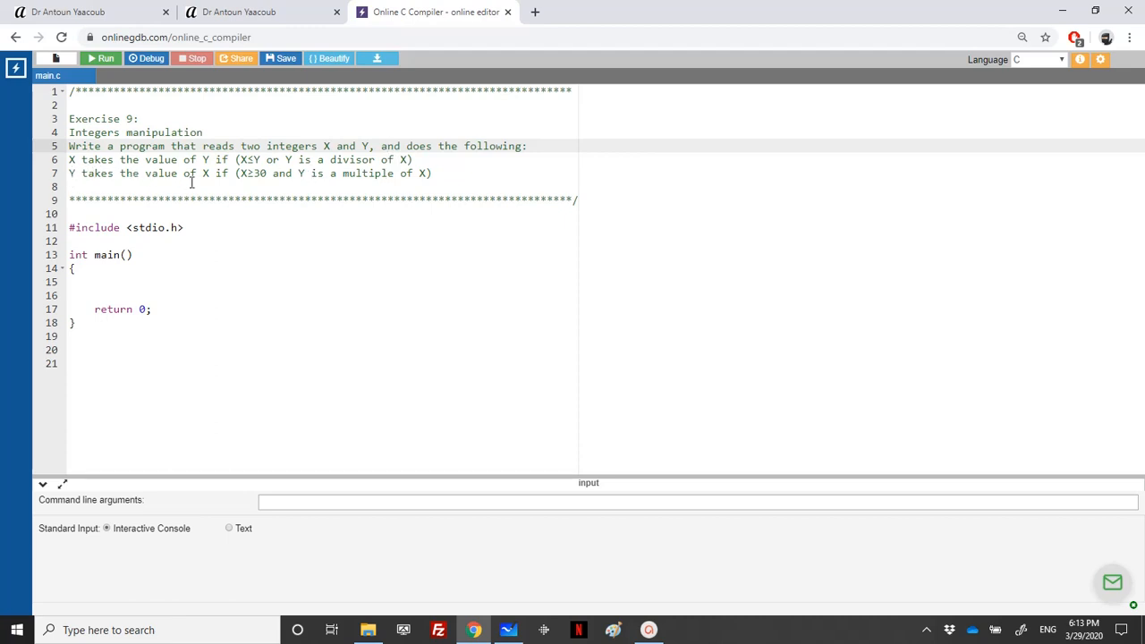
mouse_move(243, 183)
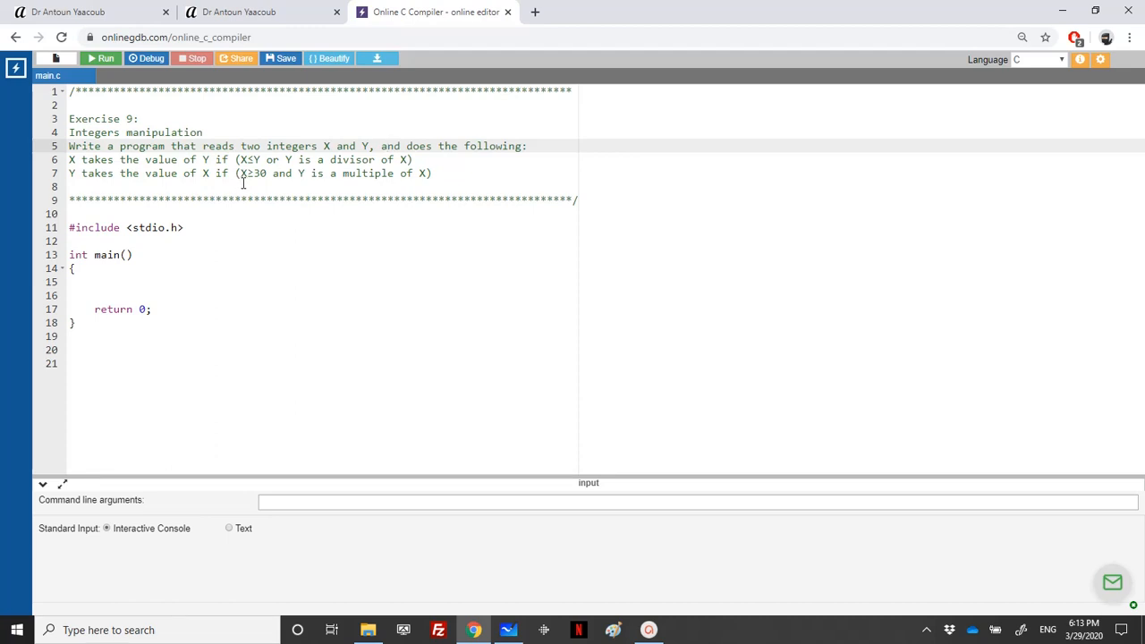
mouse_move(172, 266)
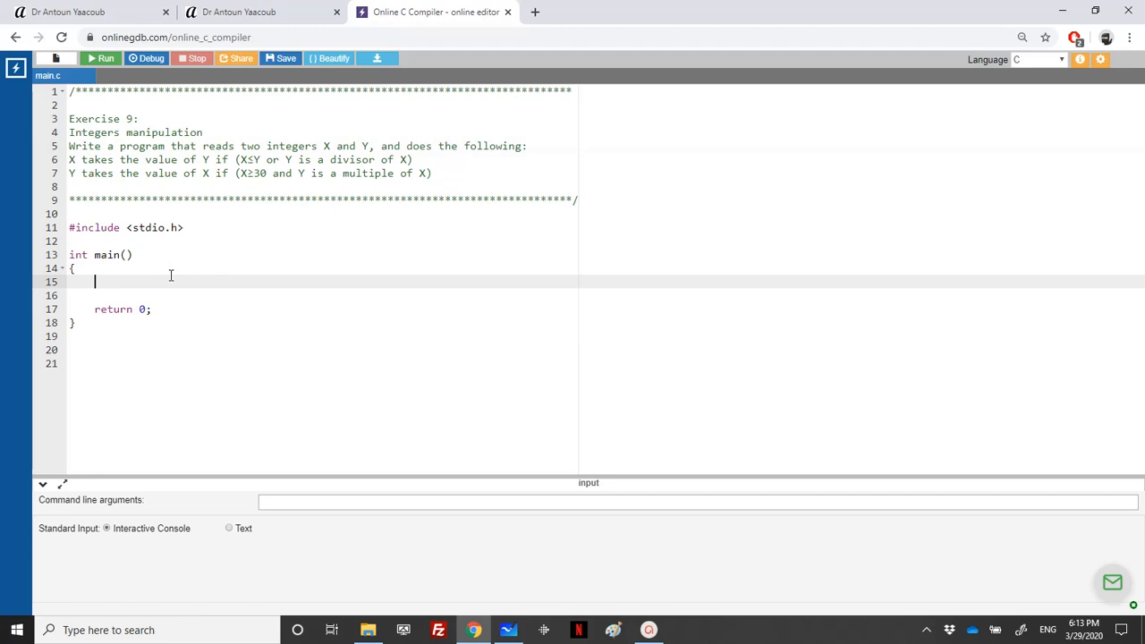
text(int X,)
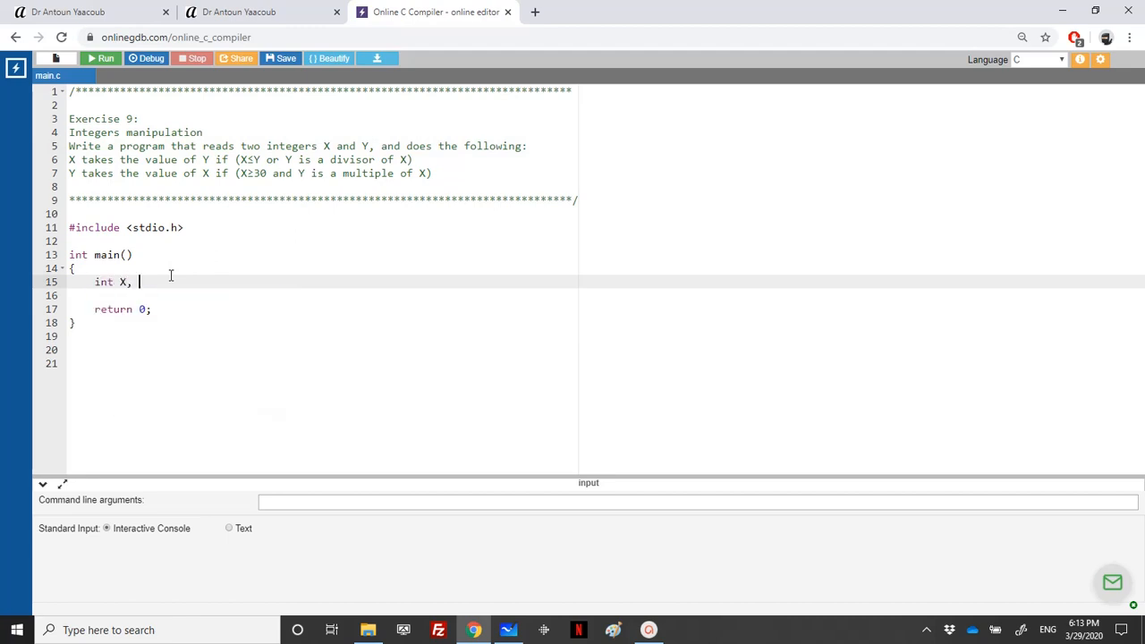
text(Y;)
text(printf)
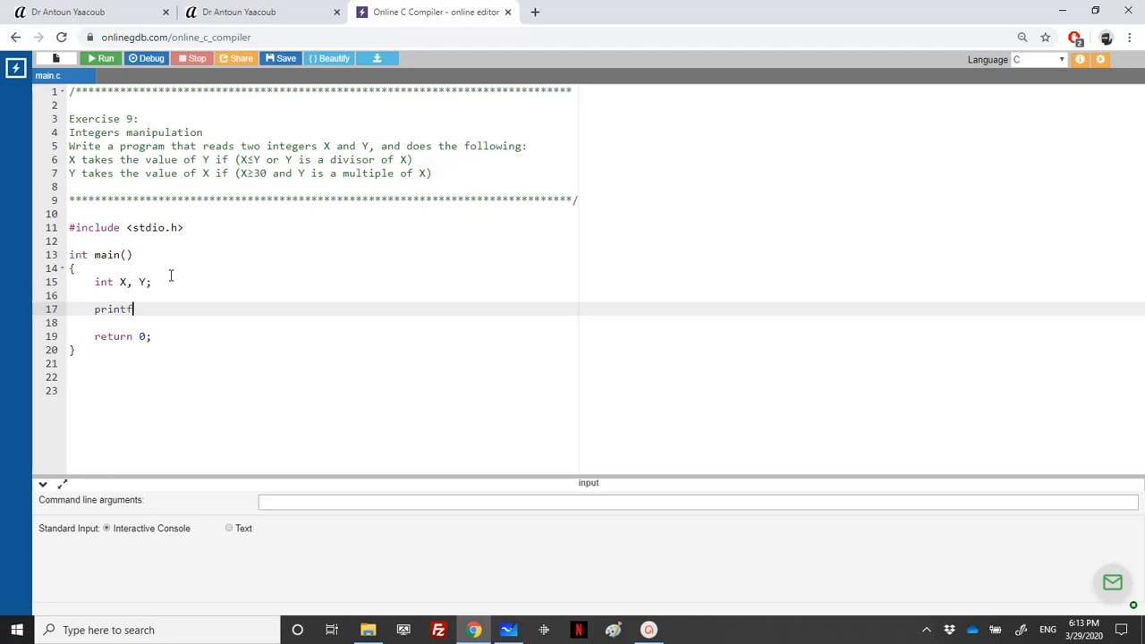
text(("Enter 2 integers: ");)
click(323, 322)
text(sc)
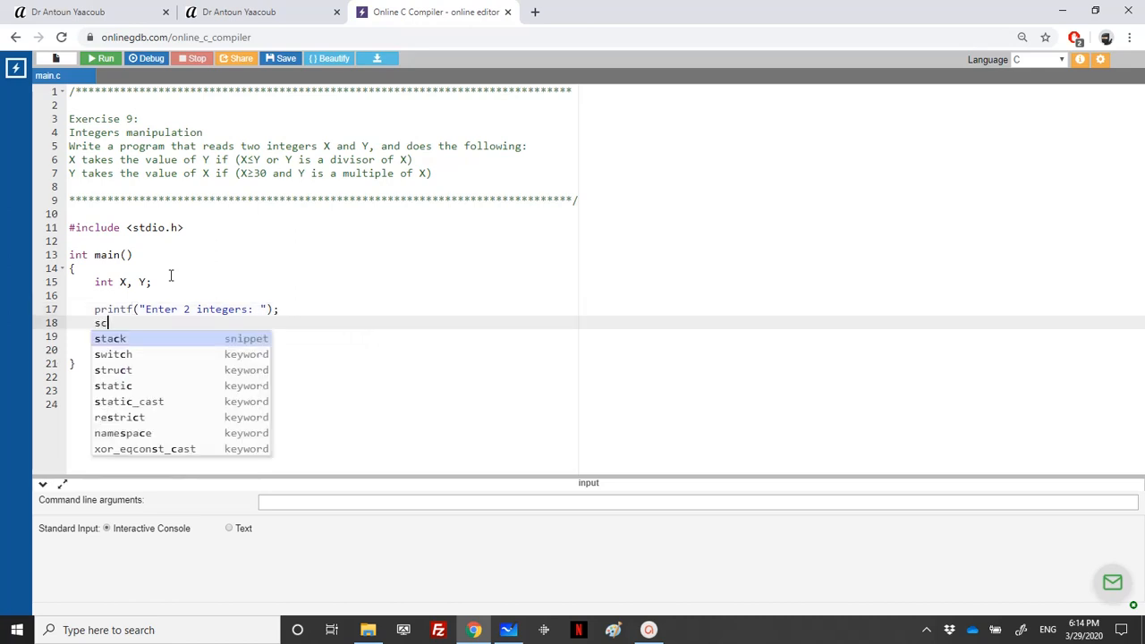
text(anf)
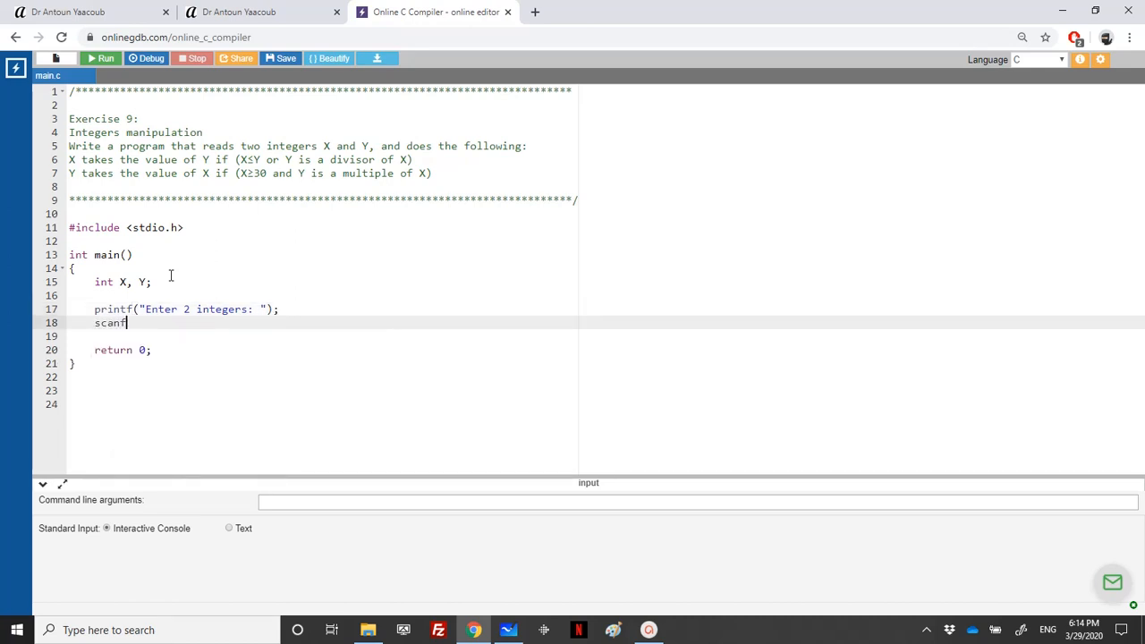
text(("%d %d")
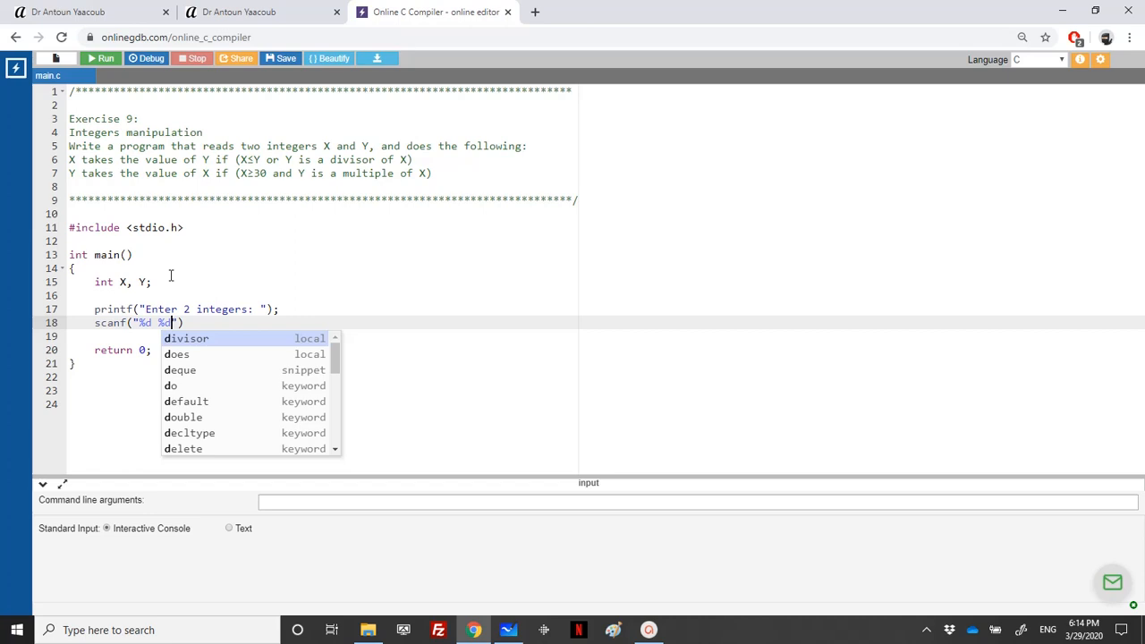
text(", &)
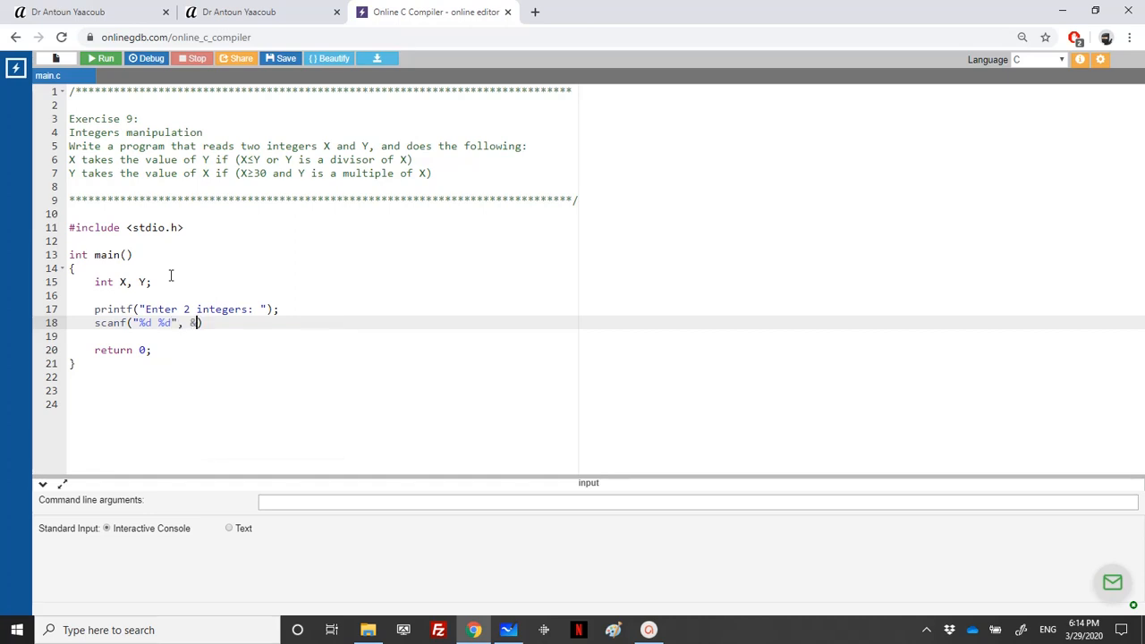
text(X, &Y))
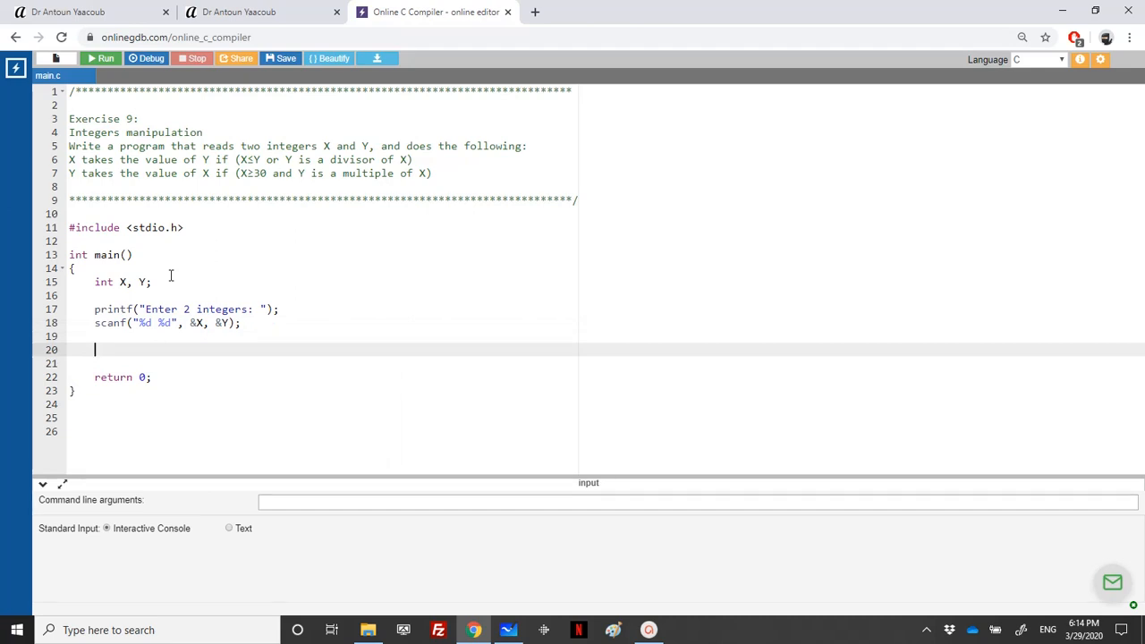
Add printf("Before modifications\n\tX=%d\n\tY=%d\n",X,Y) and paste a copy further down
text(printf)
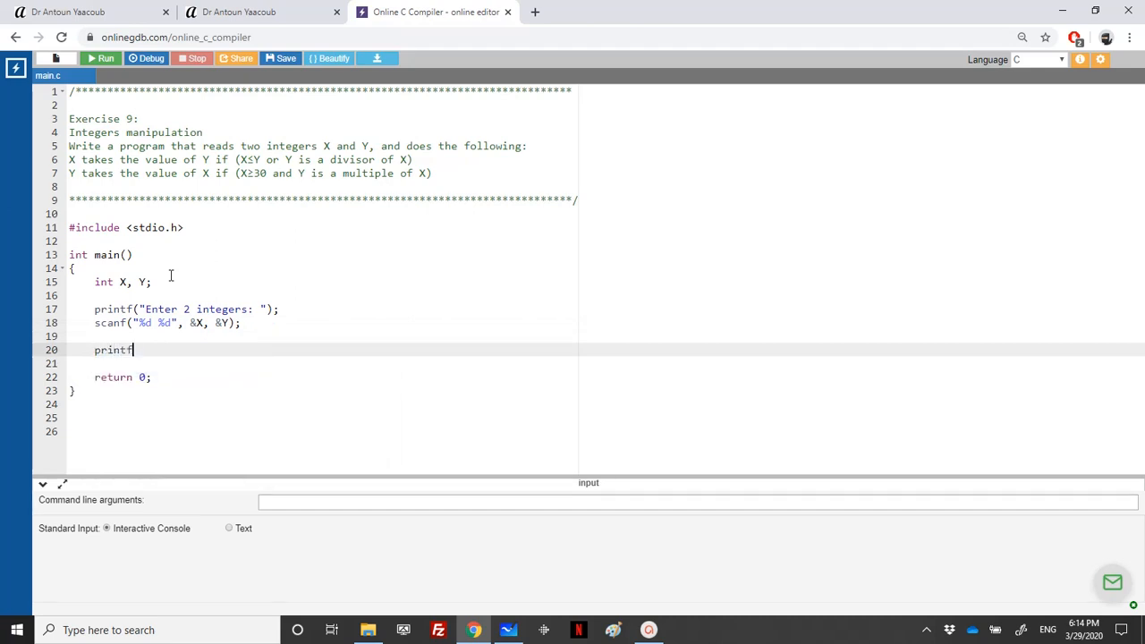
text(("X="))
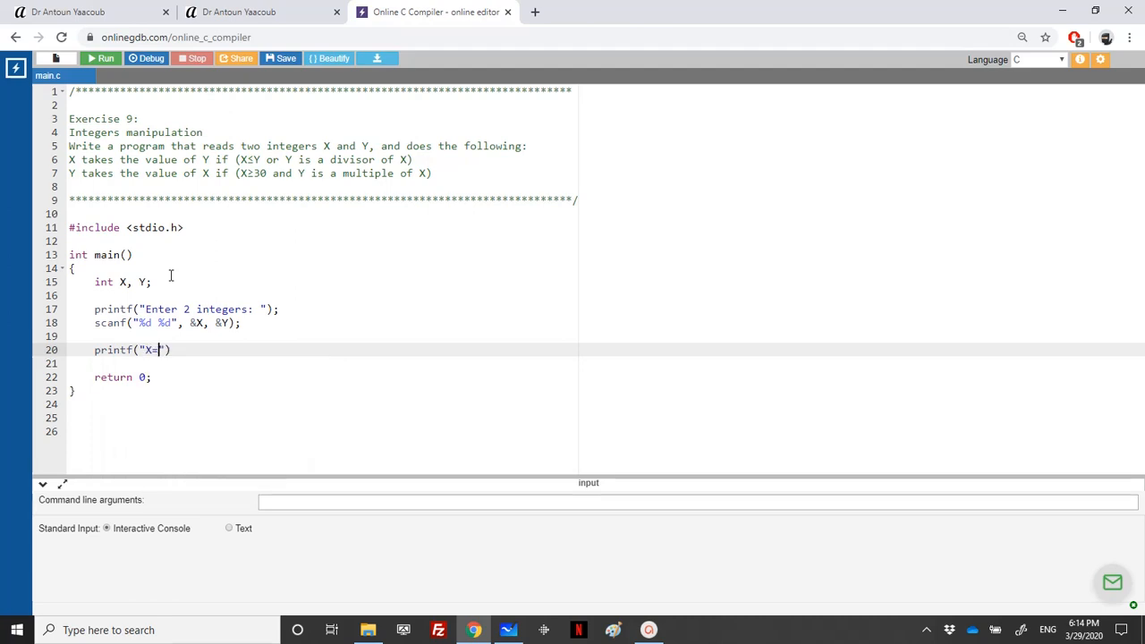
text(%d)
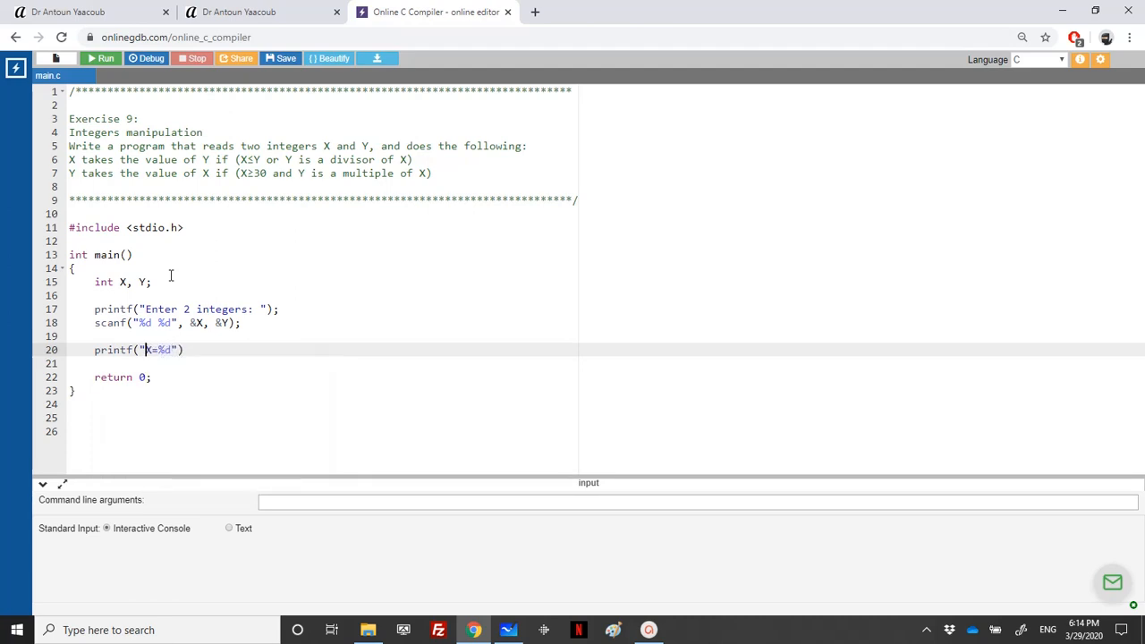
text(Before modifi)
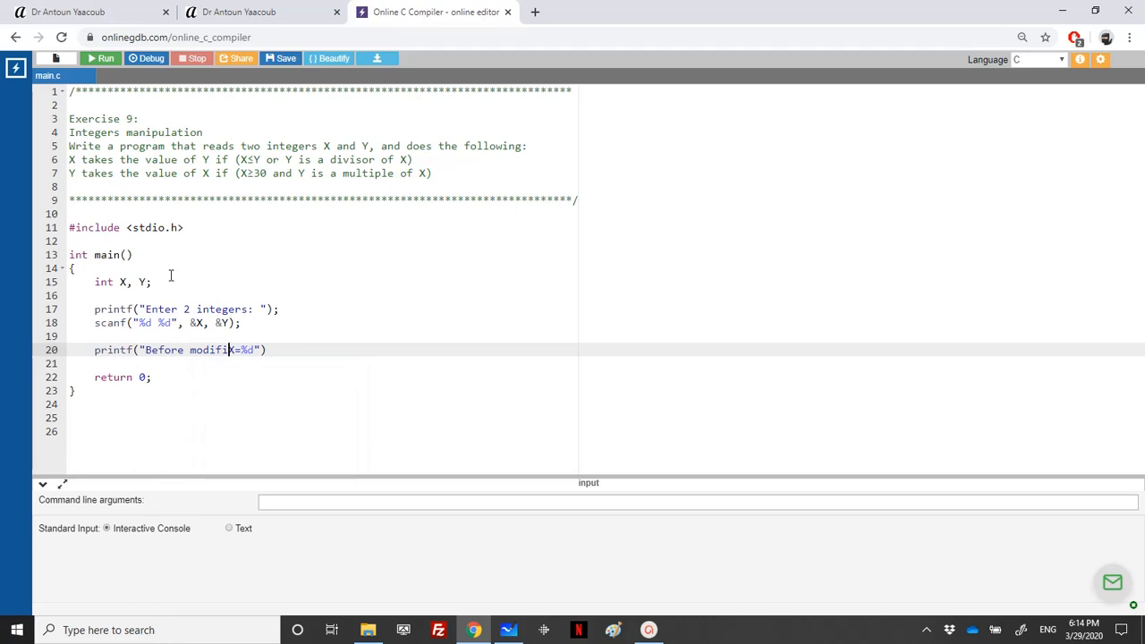
text(tion)
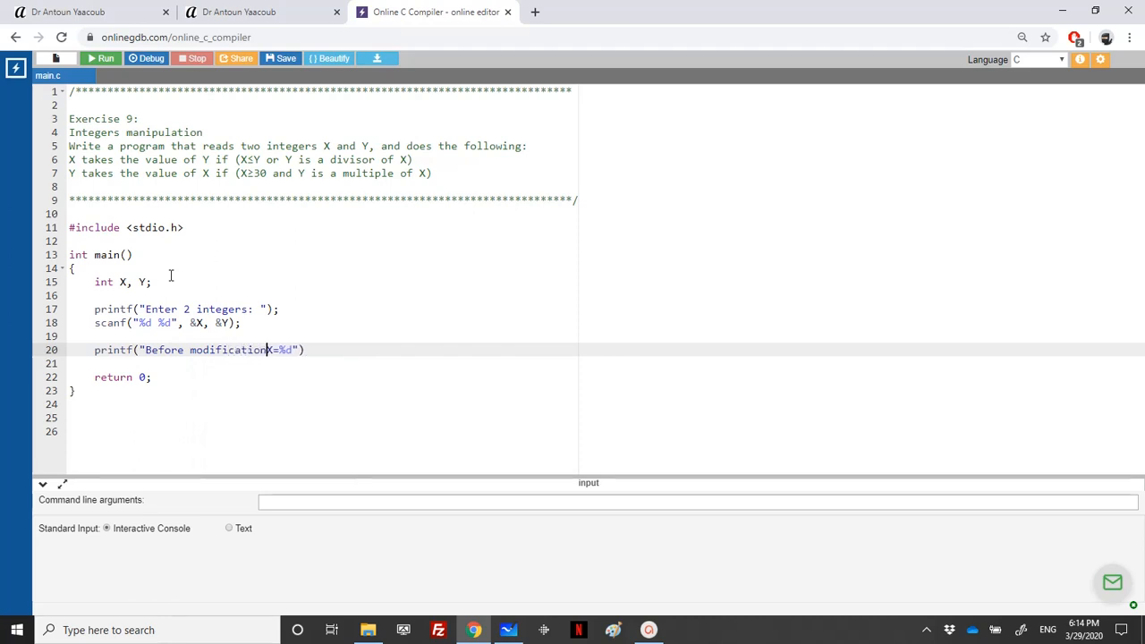
text(s)
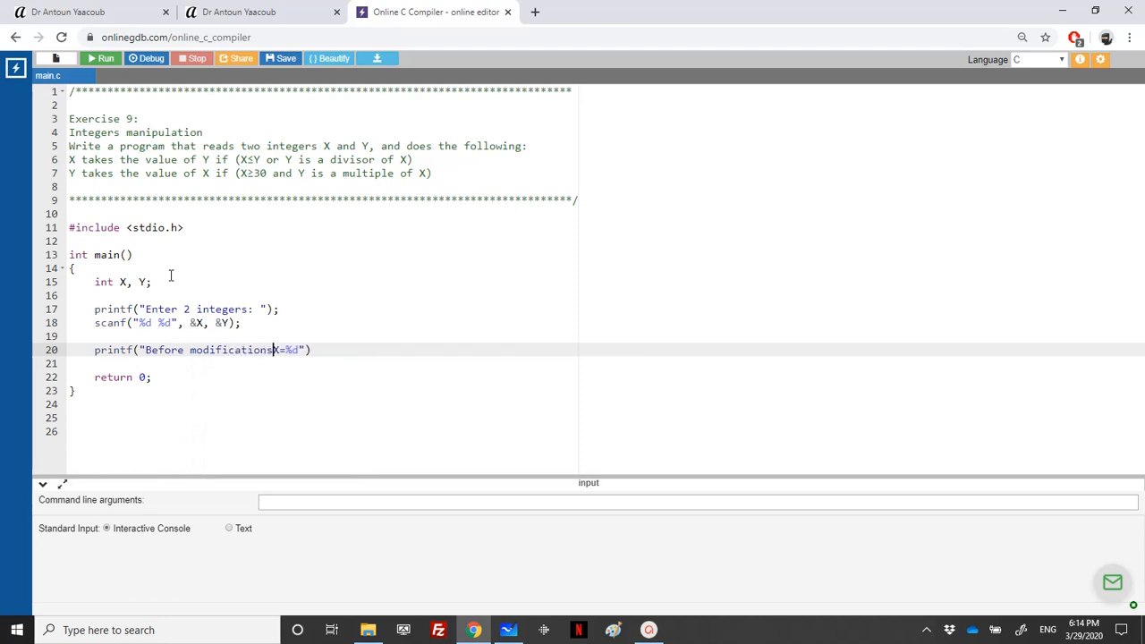
text(\n\t)
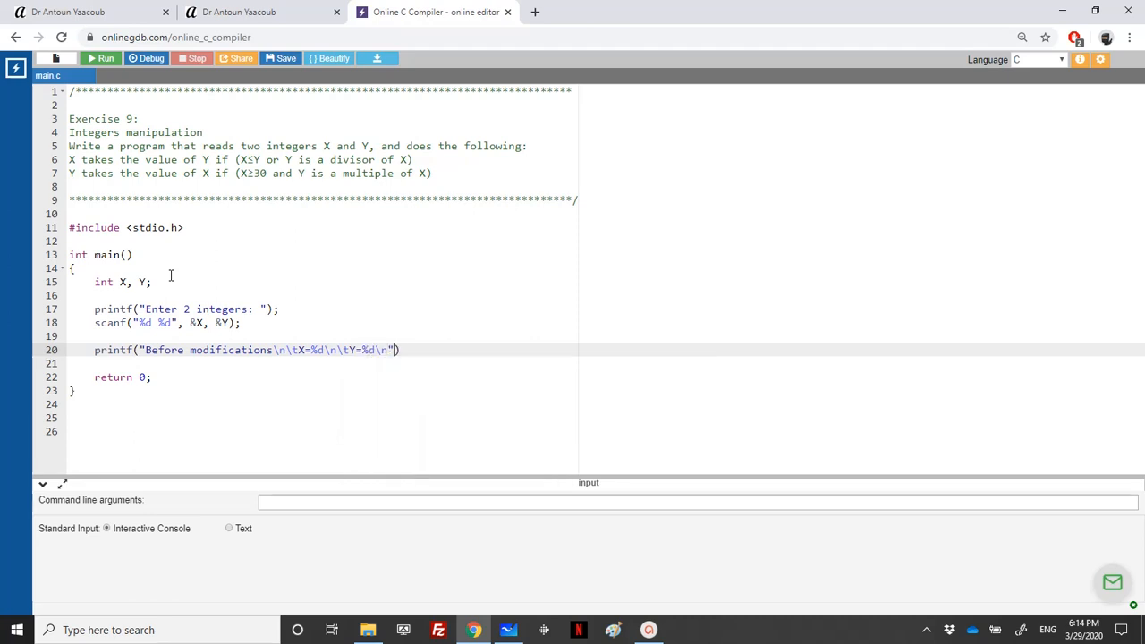
text(,X,Y)
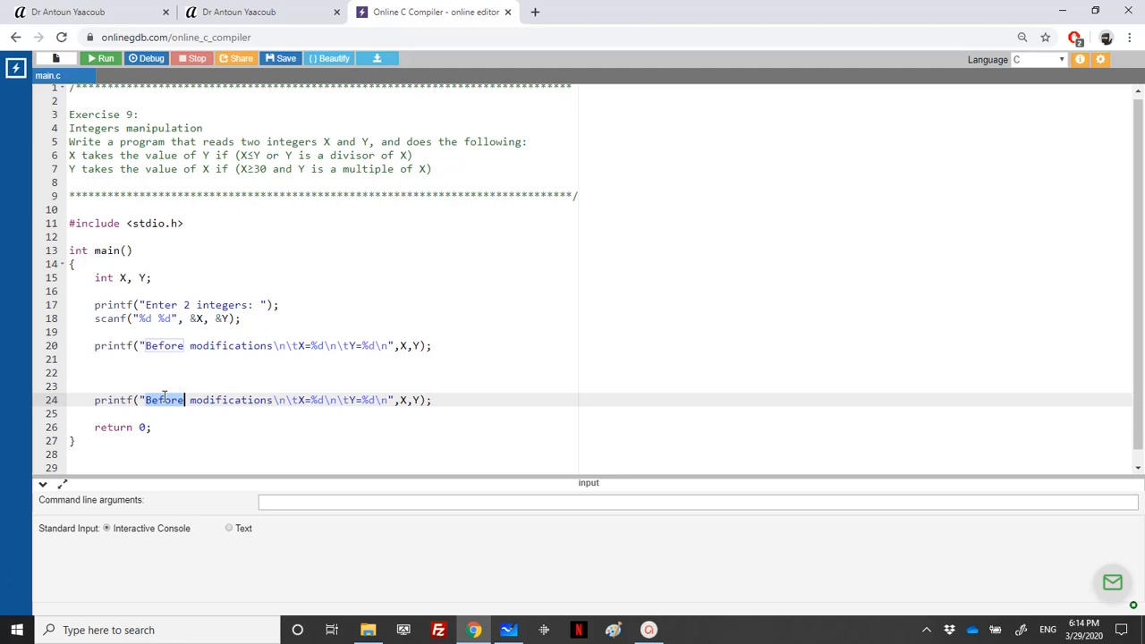
Change the copied printf to "After modifications" and begin an if(X condition between prints
text(After)
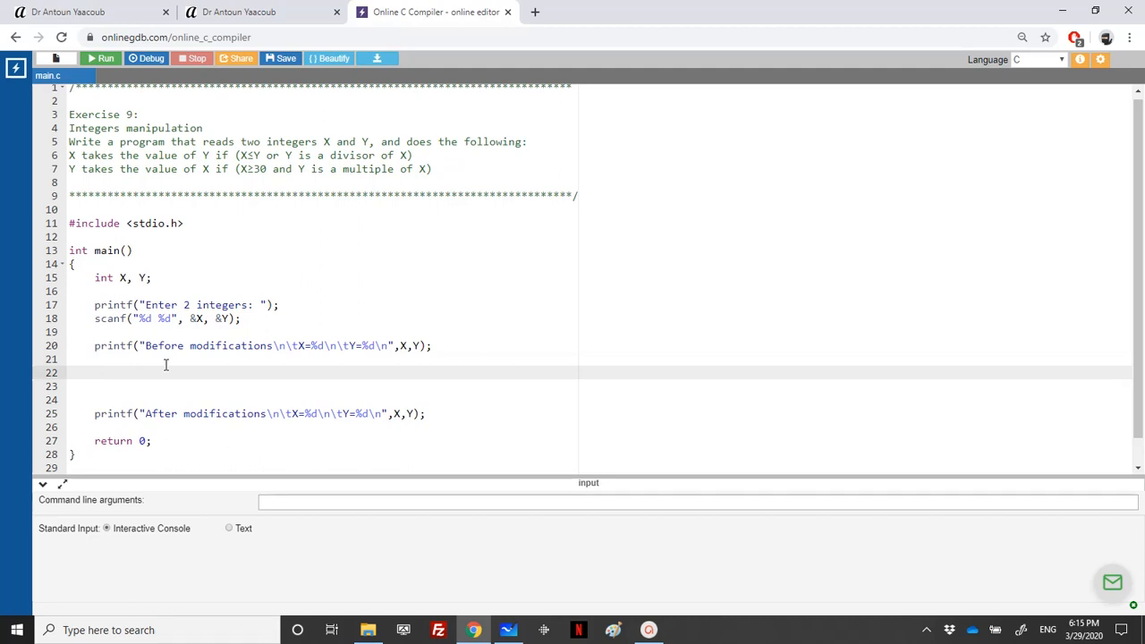
text(if(X)
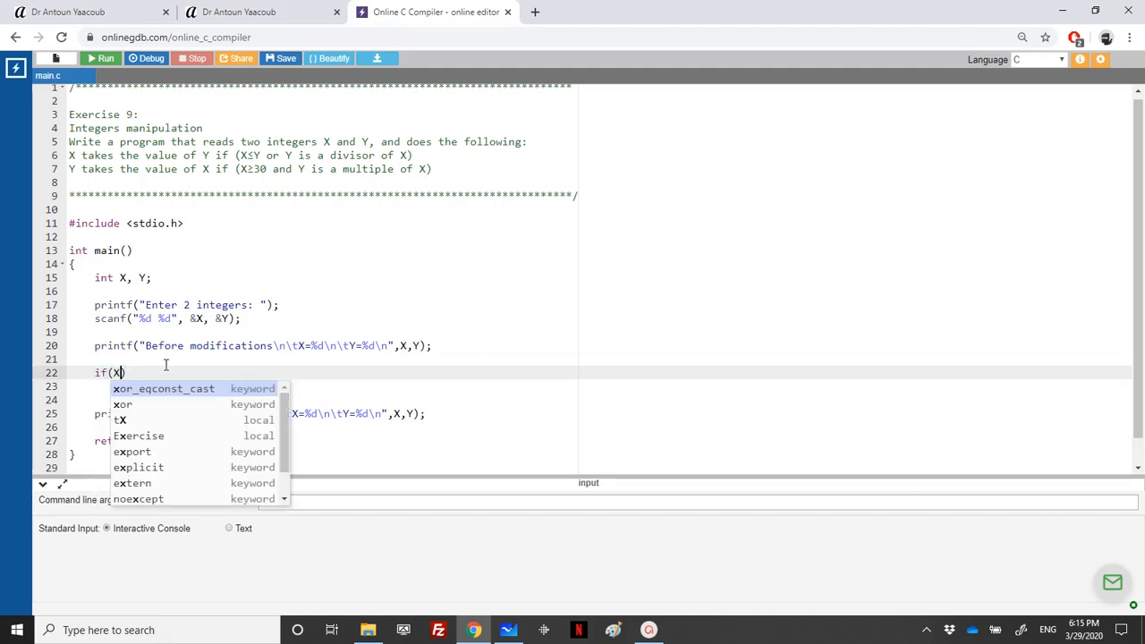
Complete if(X<=Y || X%Y==0) with body X = Y, and start a second if()
text(<=Y ||)
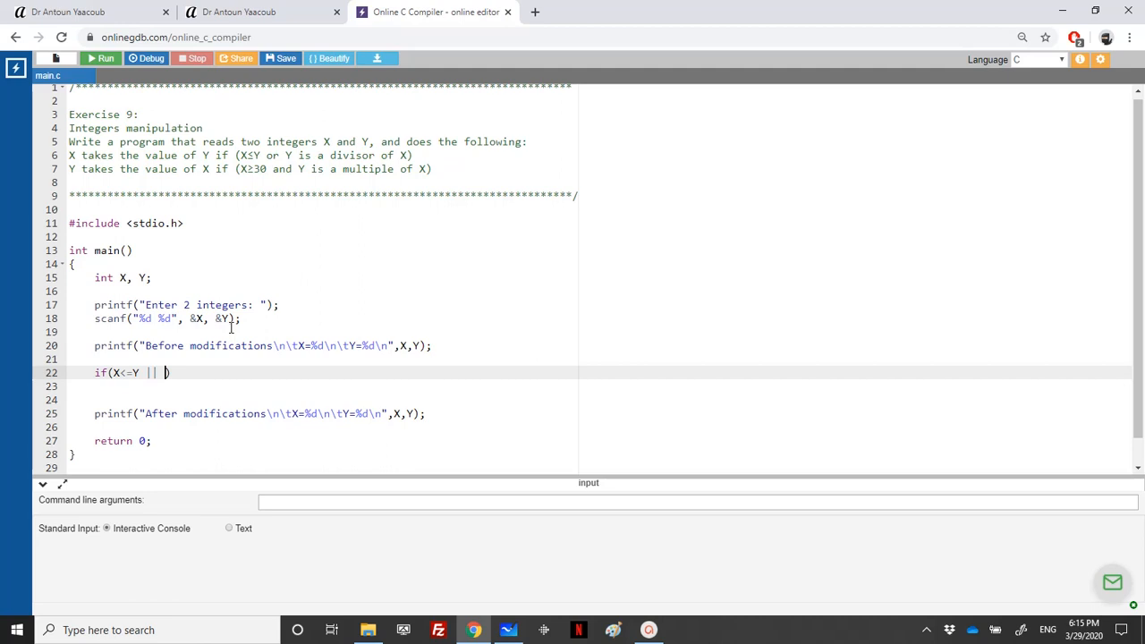
text(X%Y==0)
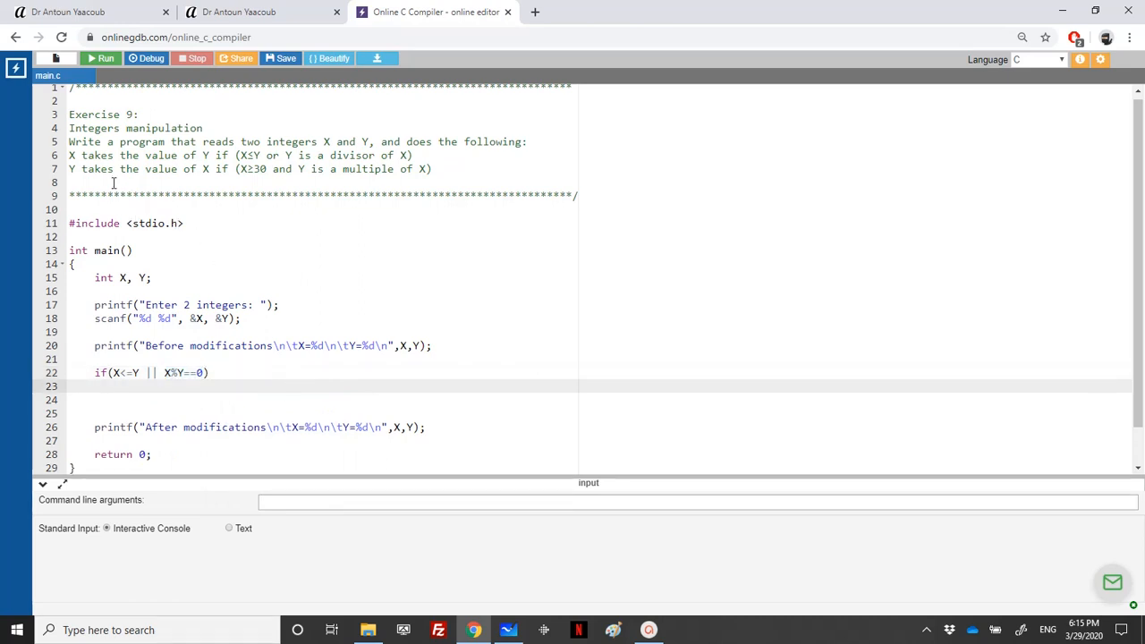
mouse_move(265, 263)
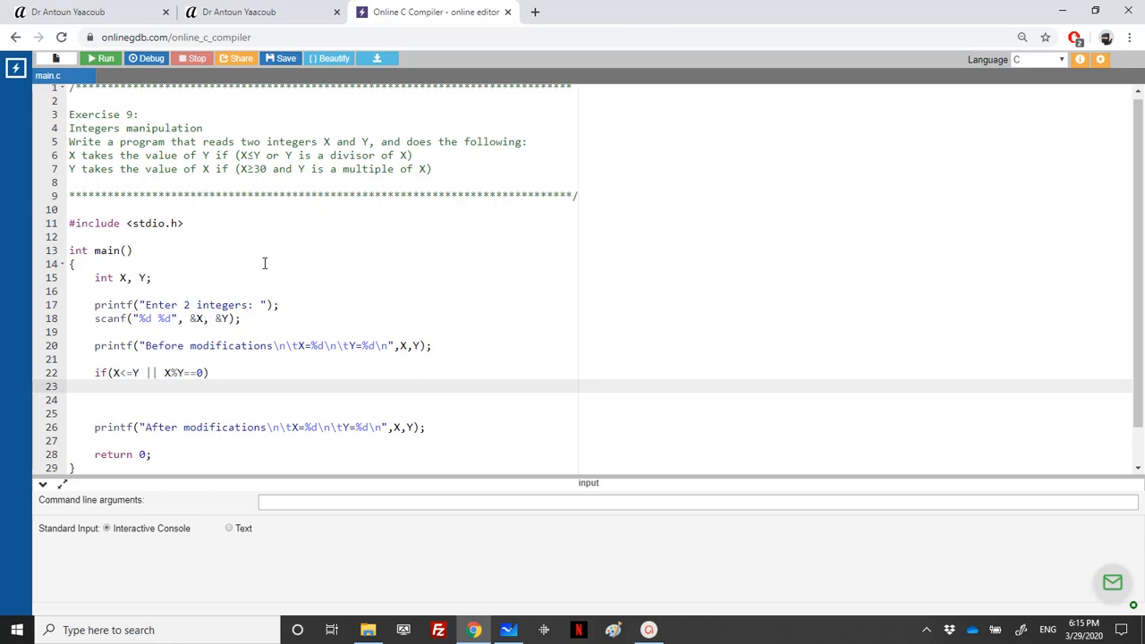
text(X= Y)
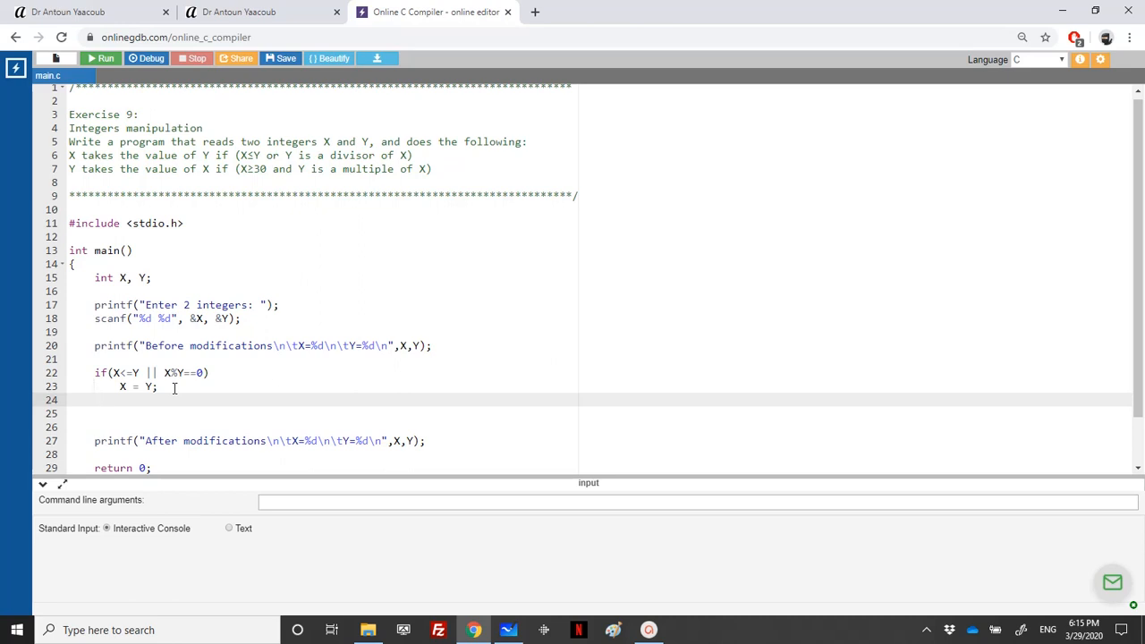
mouse_move(150, 392)
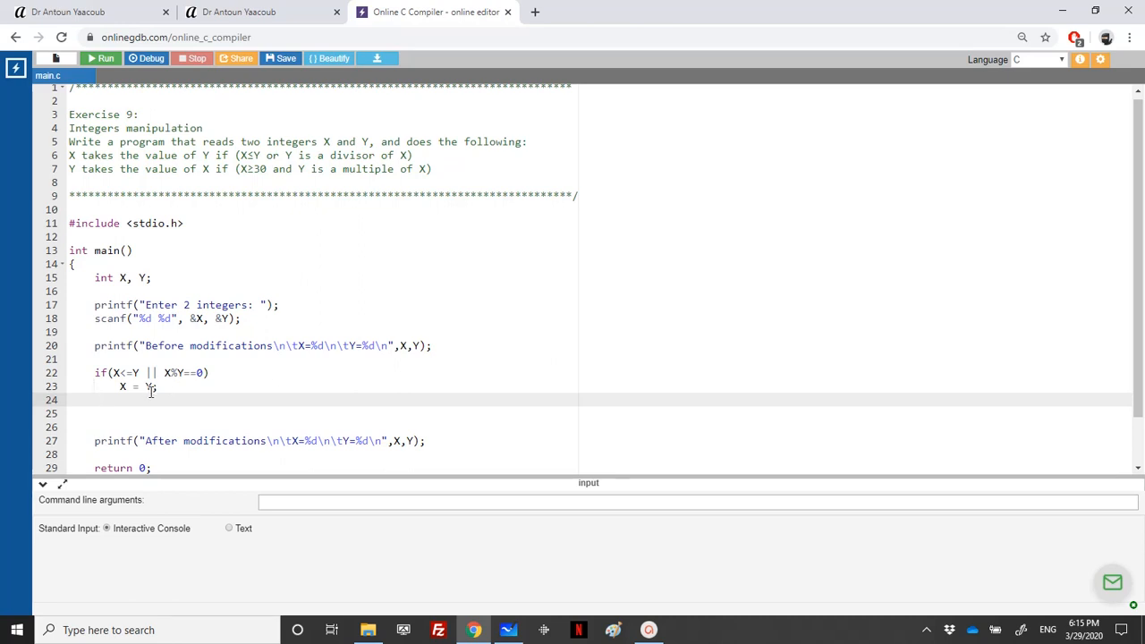
text(if())
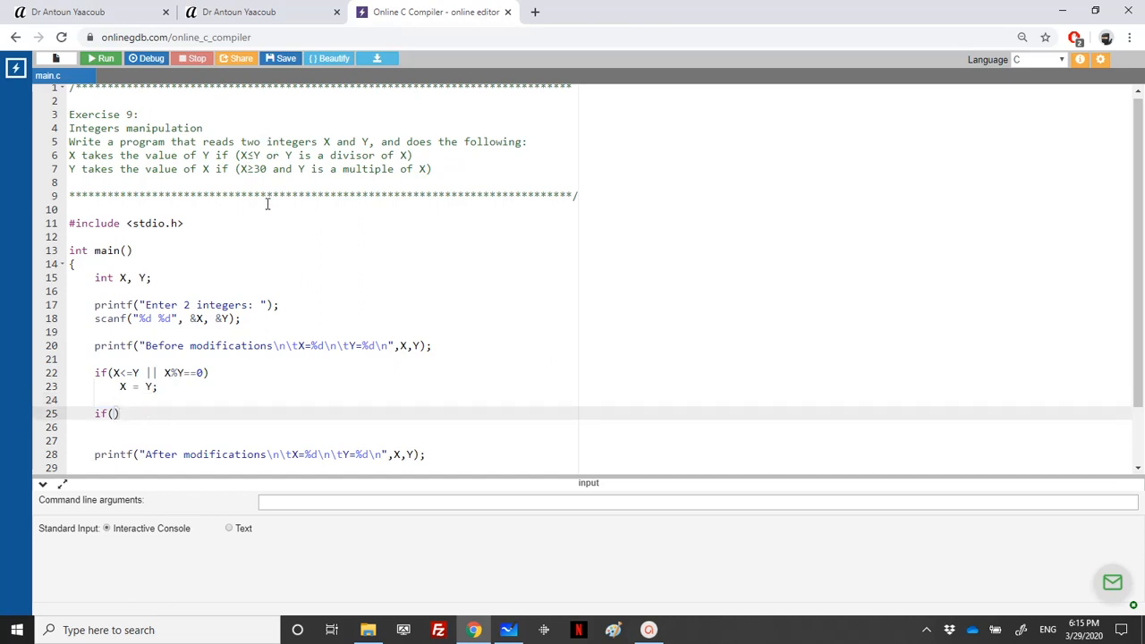
Fill the second condition as if(X>=30) and move to the blank line above it
text(X>=0)
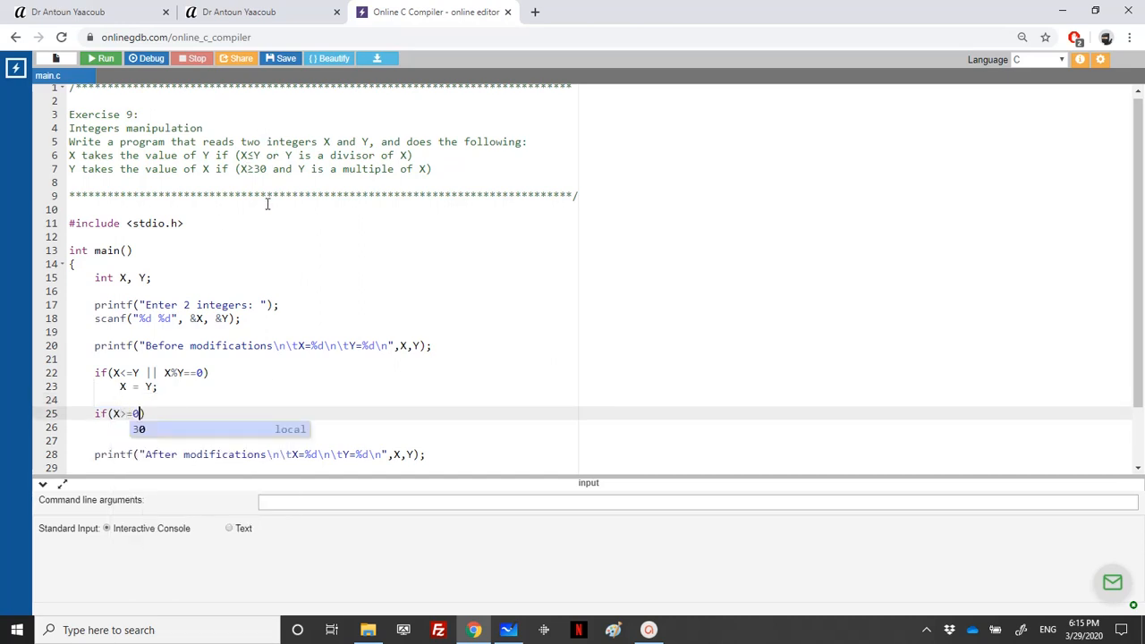
text(3)
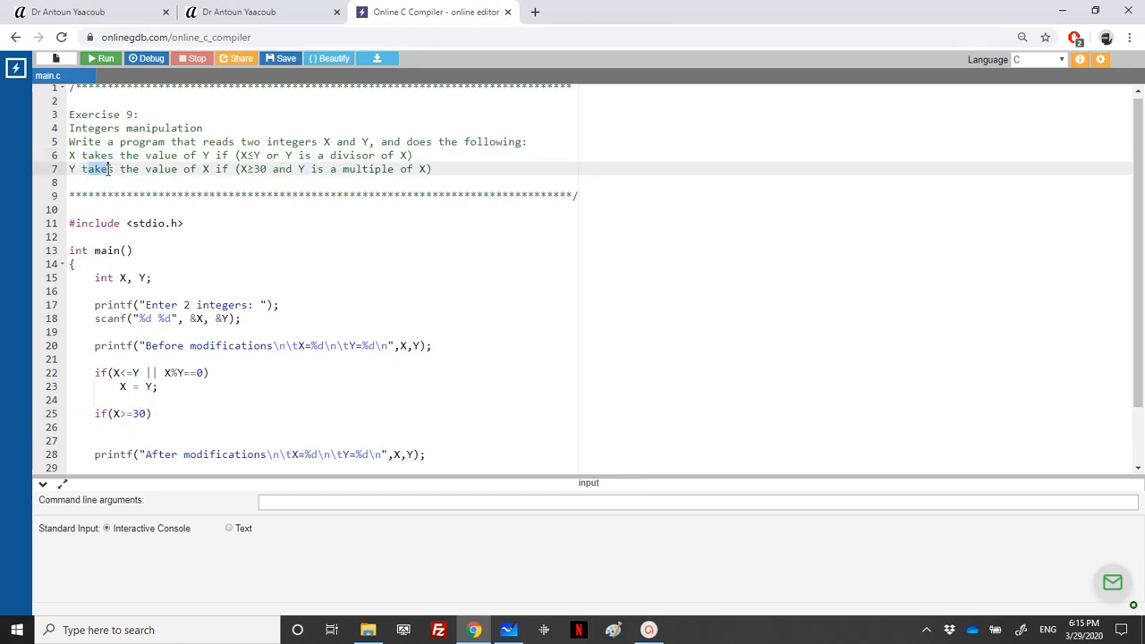
click(101, 400)
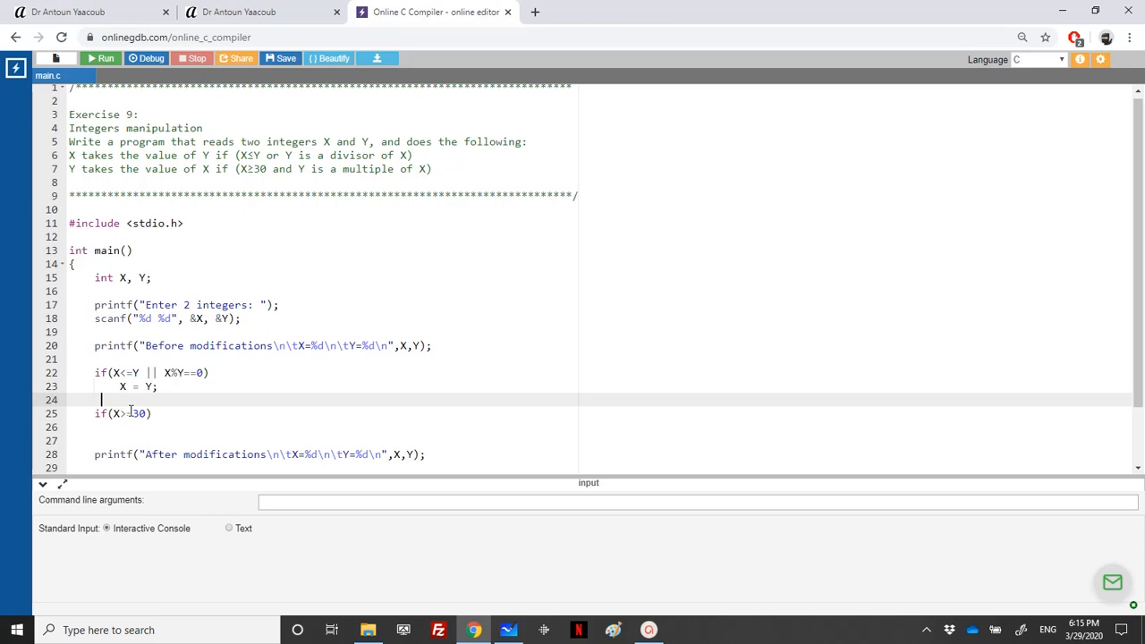
Make it else if(X>=30 && Y%X==0) with body Y = X, then run the program
text(else)
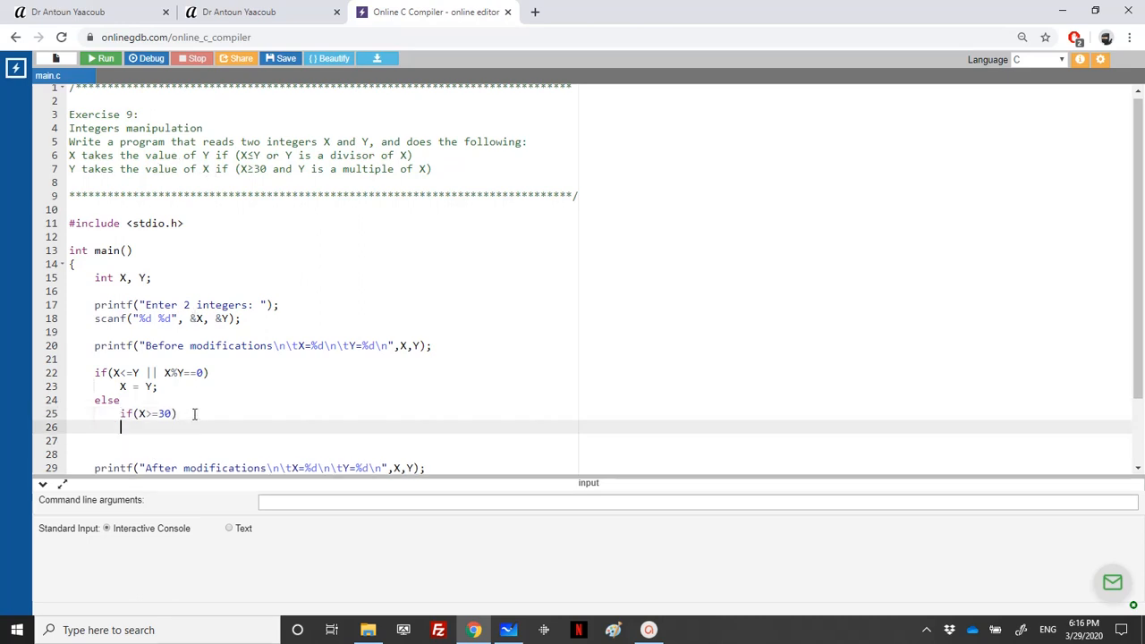
text(Y=)
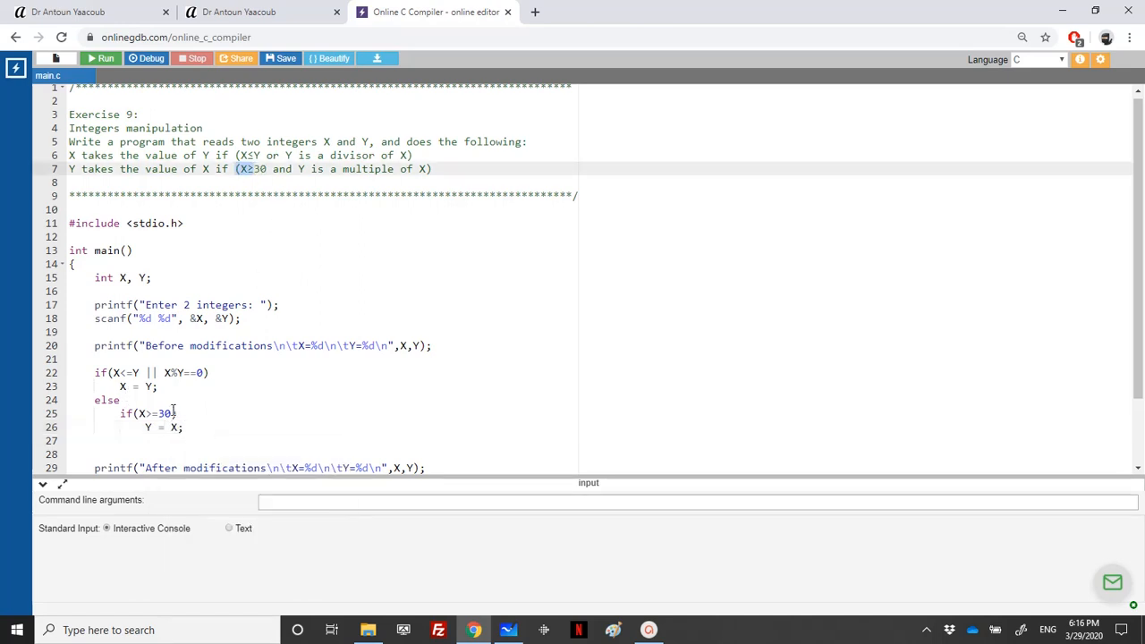
text(&&)
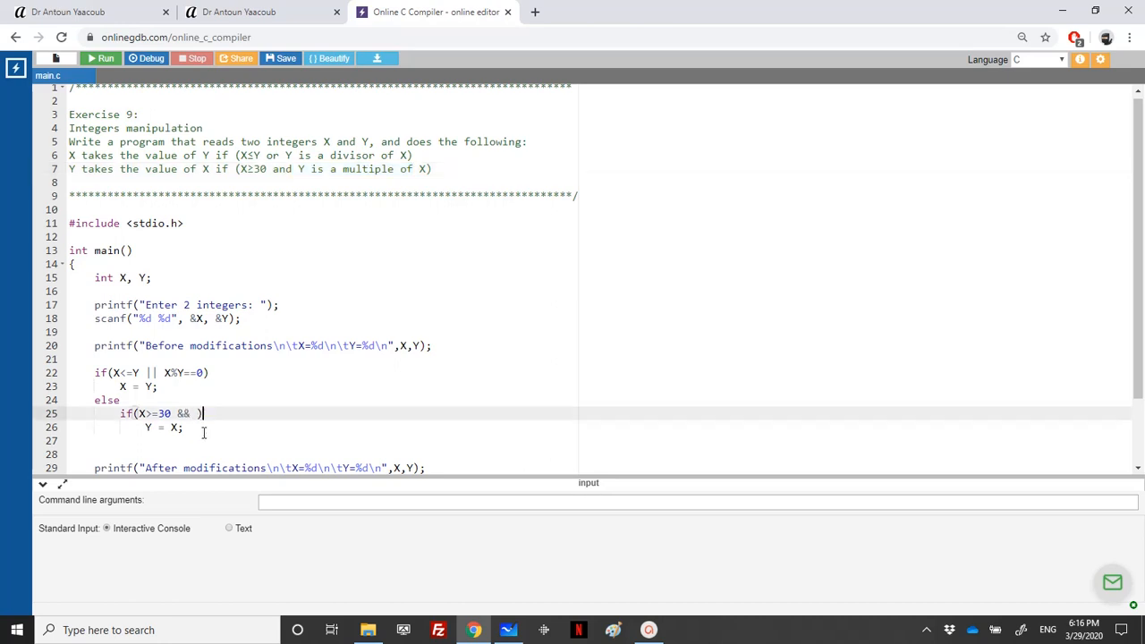
text(Y)
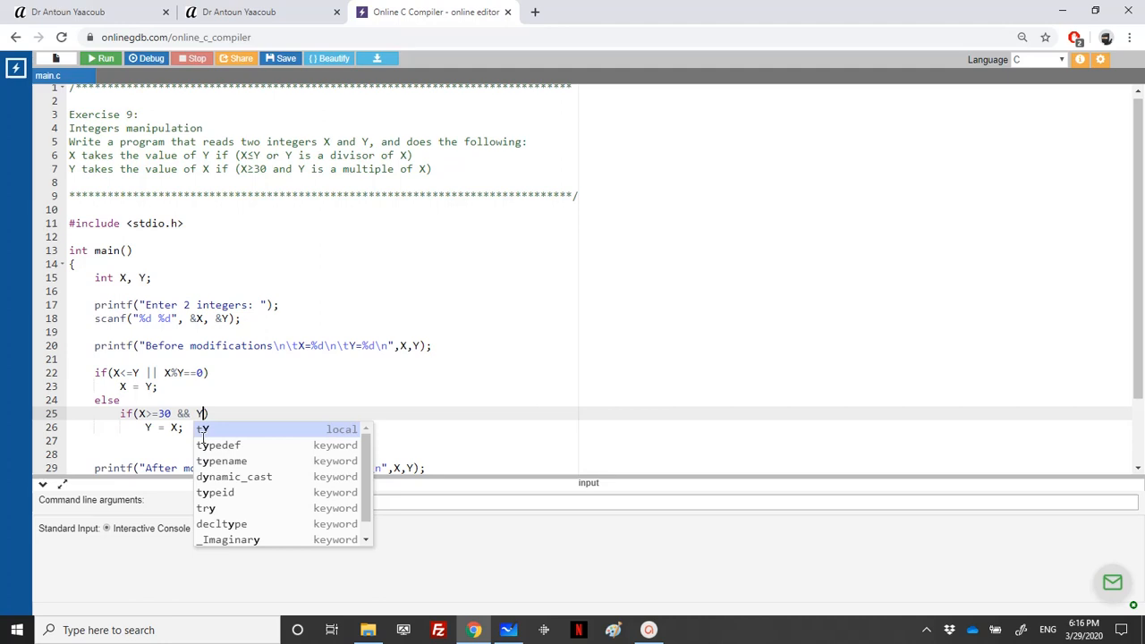
text(%X==0)
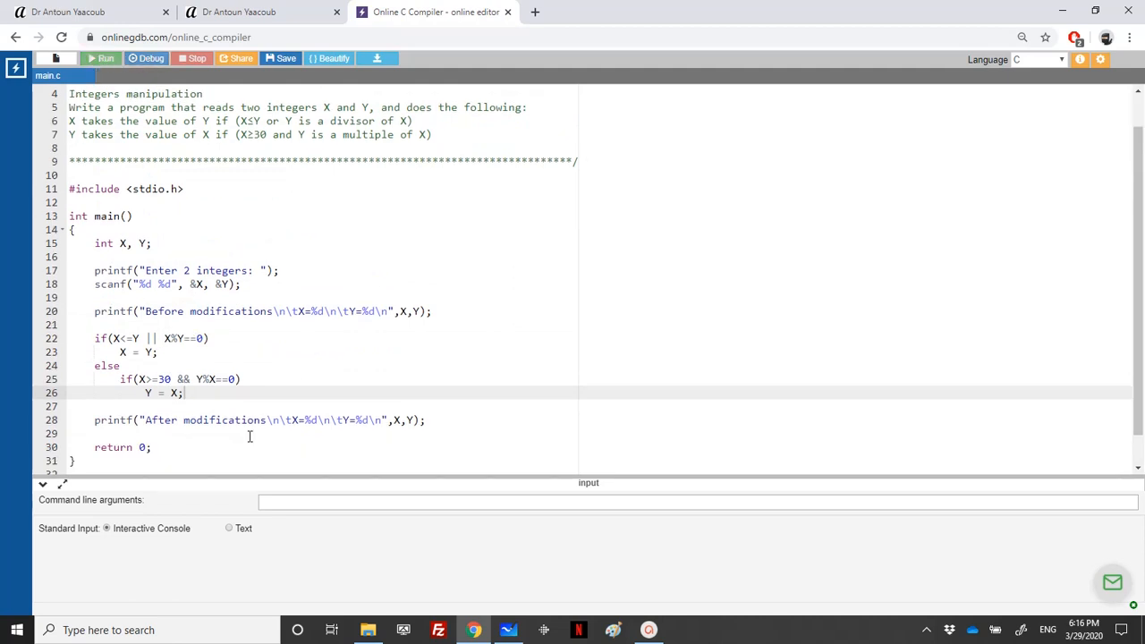
click(102, 58)
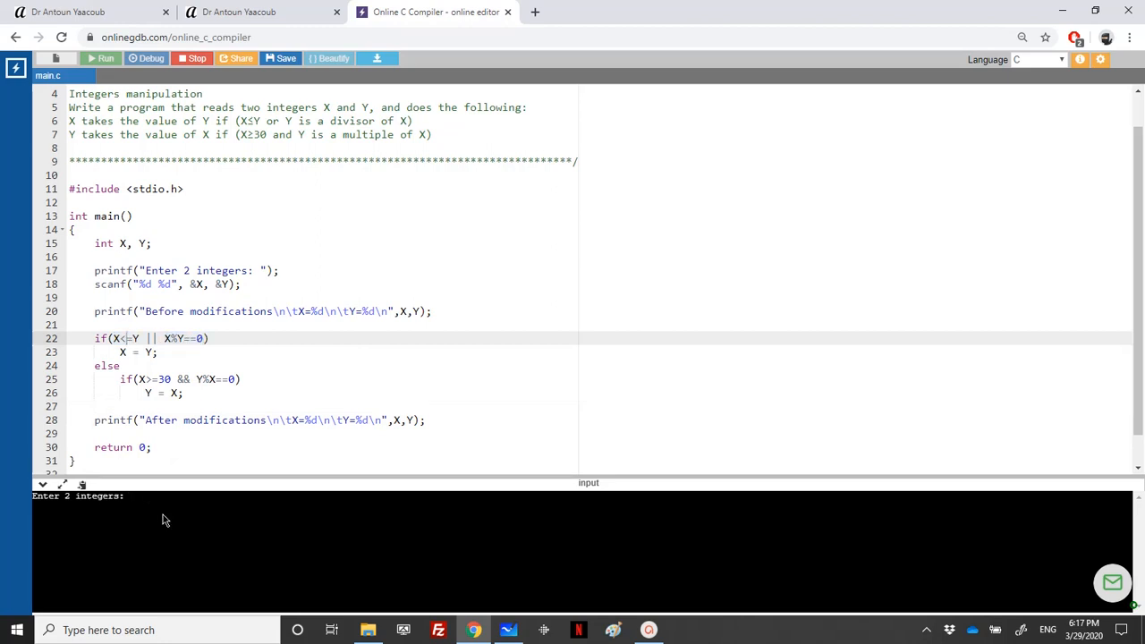
Test with input 10 20, getting X=20, Y=20 after, then run again
text(10 20)
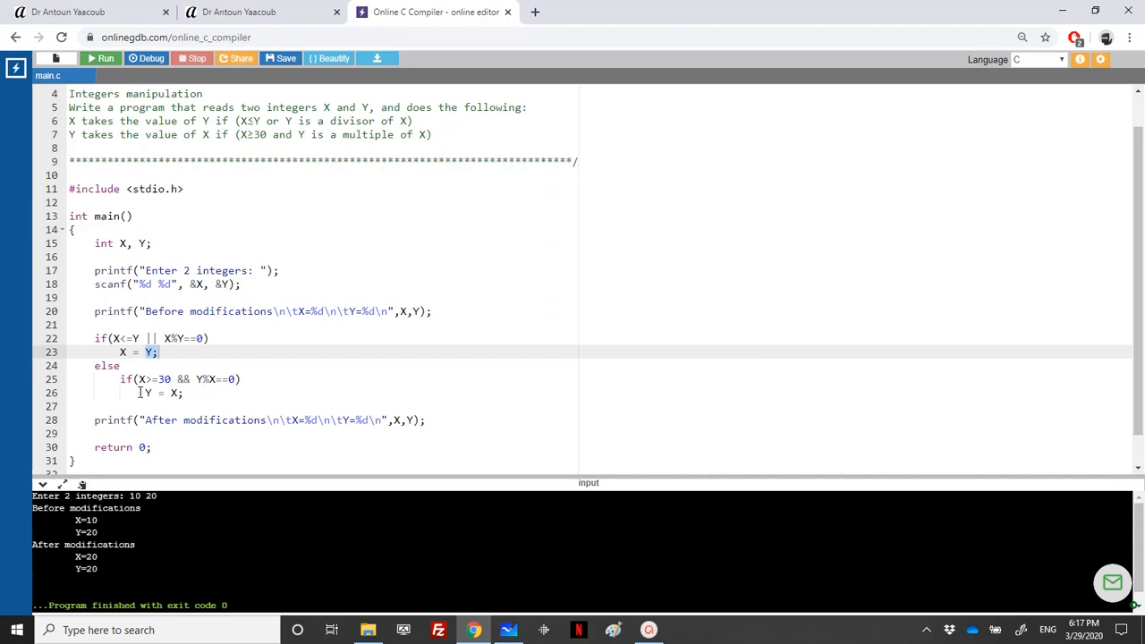
click(102, 58)
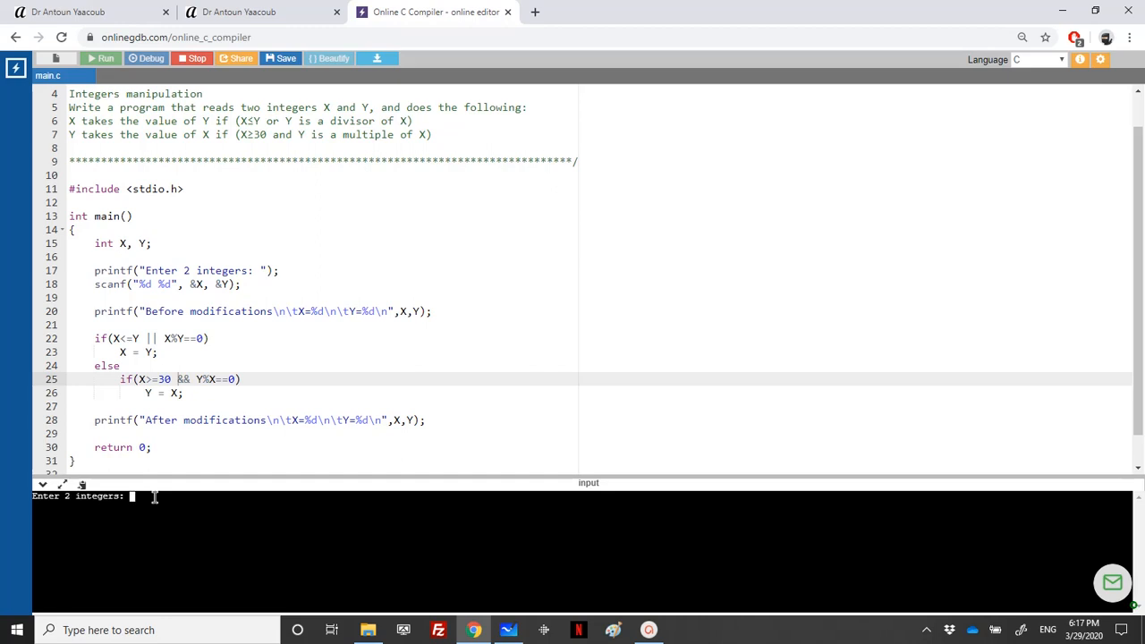
Enter 30 30 as test input and restart the program
text(30)
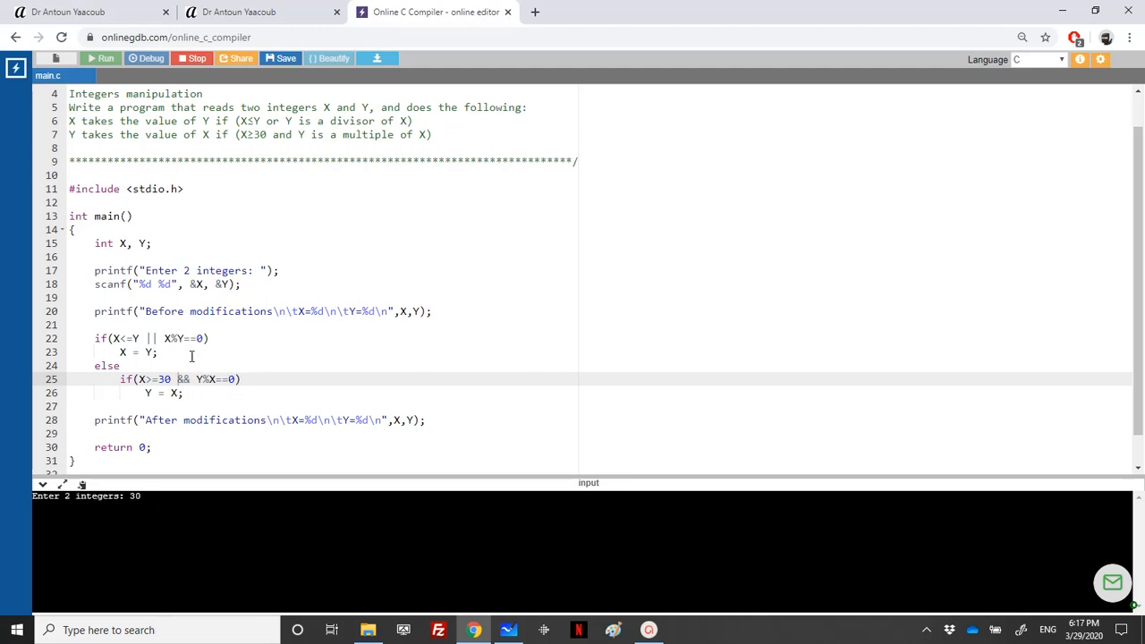
mouse_move(229, 394)
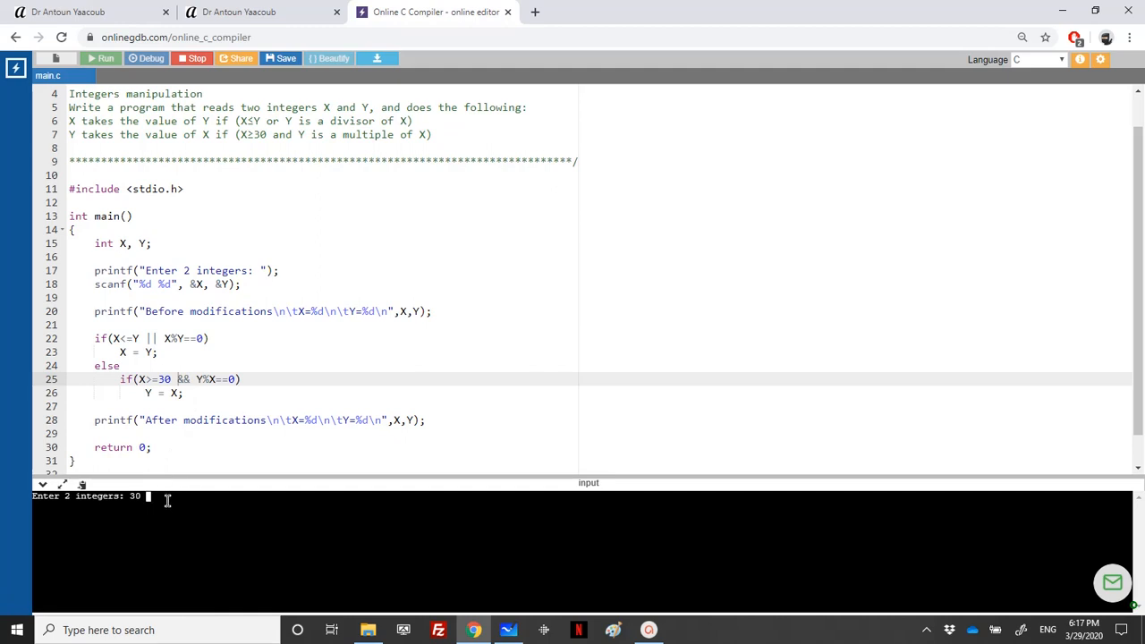
text(3)
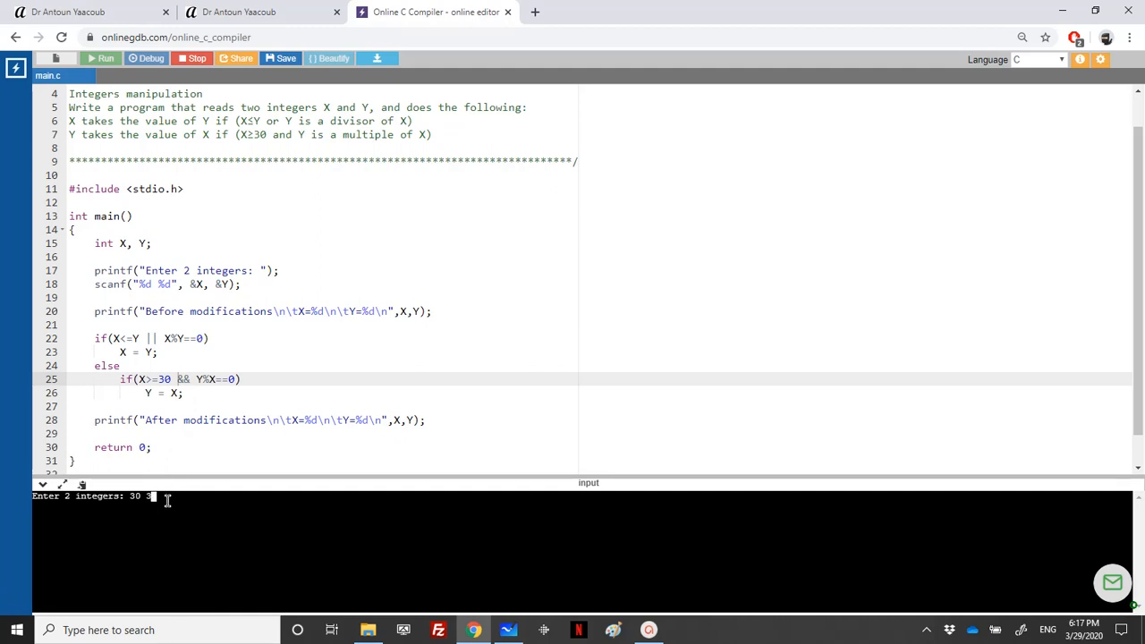
text(0)
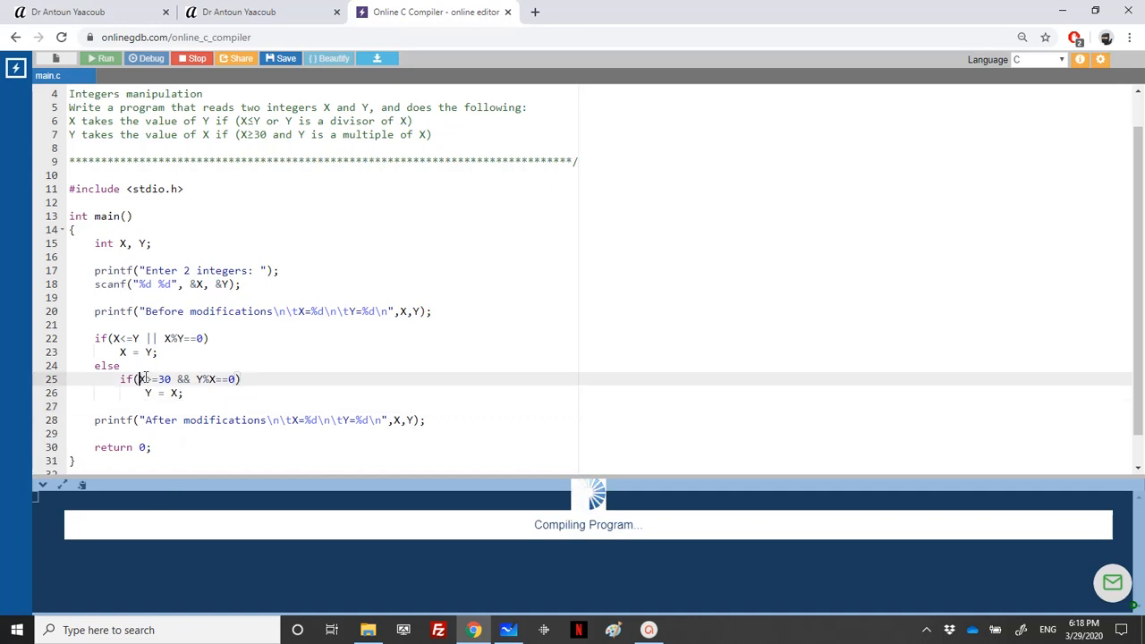
Test with input 30 35, highlighting Y = X; output shows X=35, Y=35
click(104, 58)
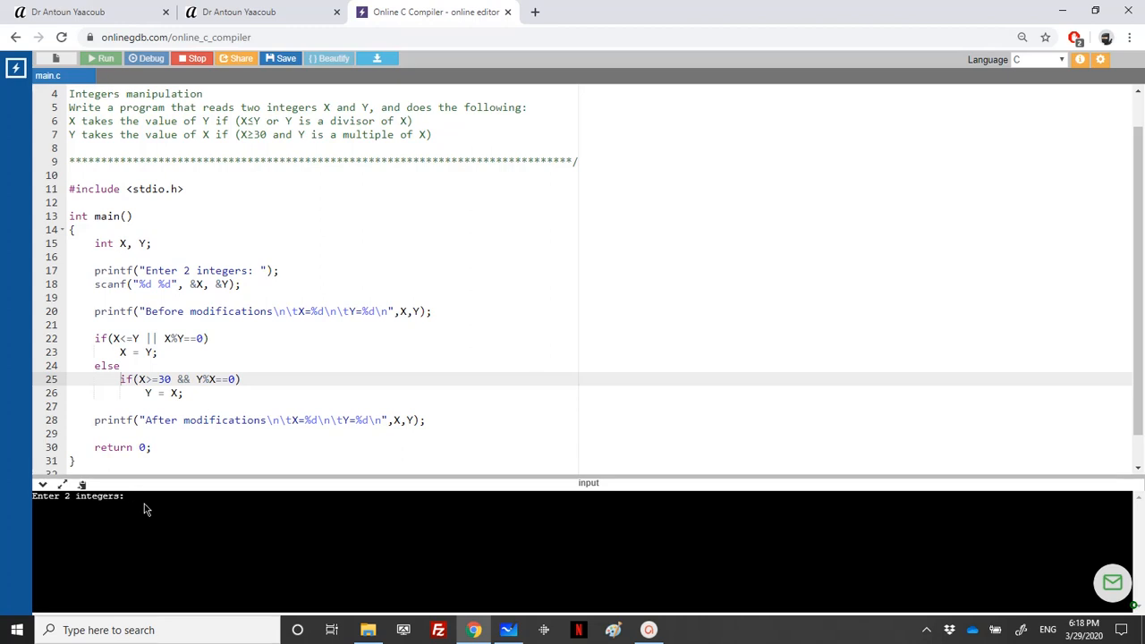
text(30)
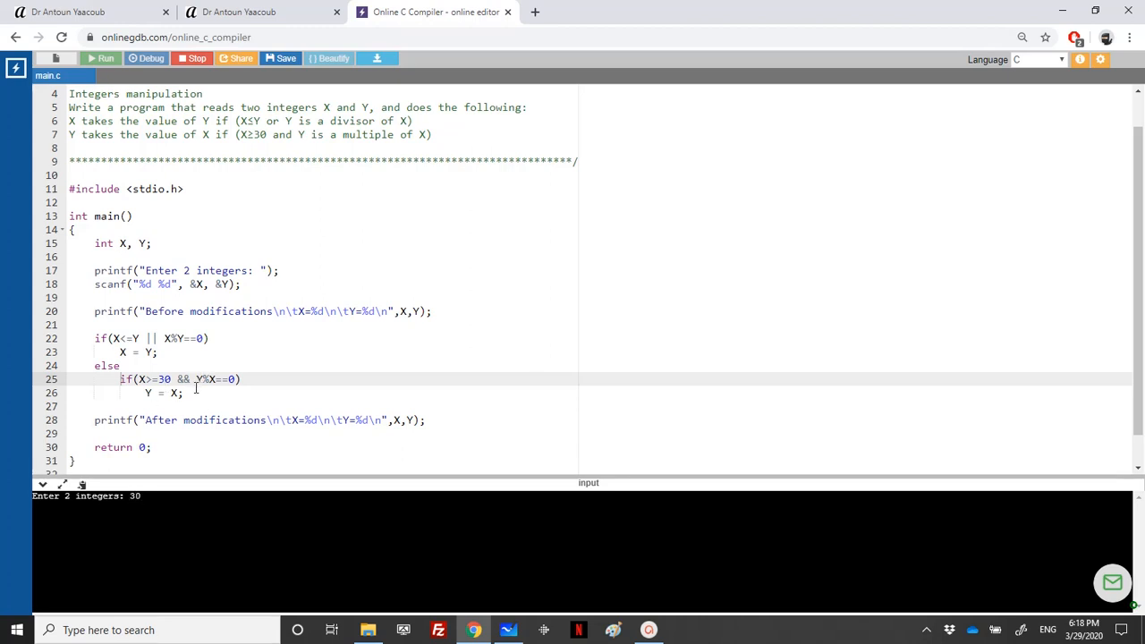
mouse_move(200, 378)
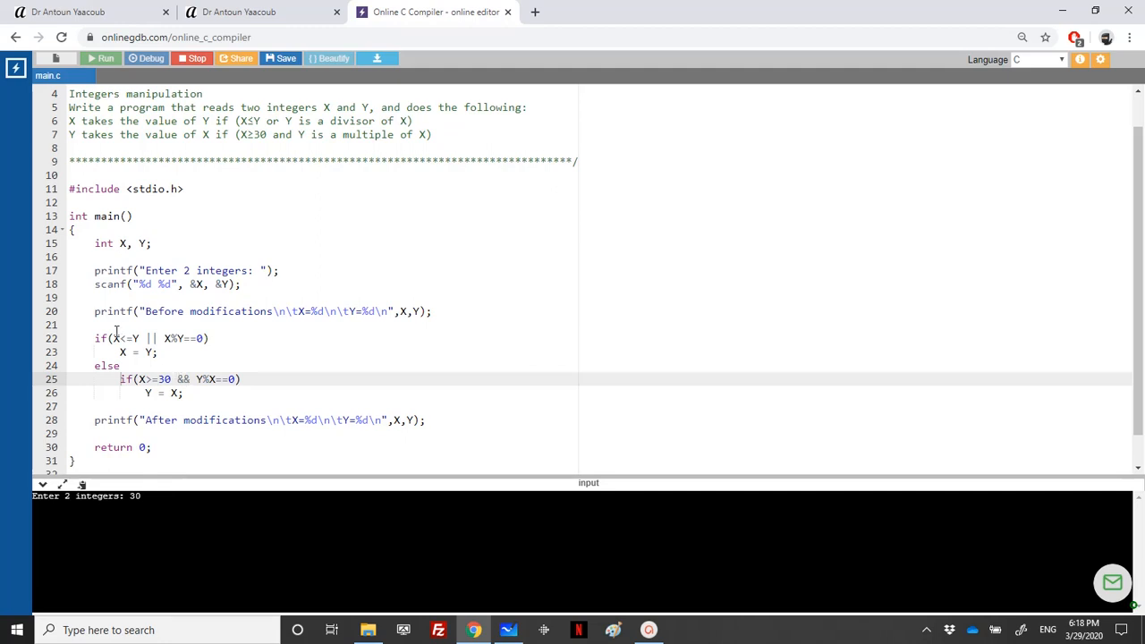
double_click(161, 393)
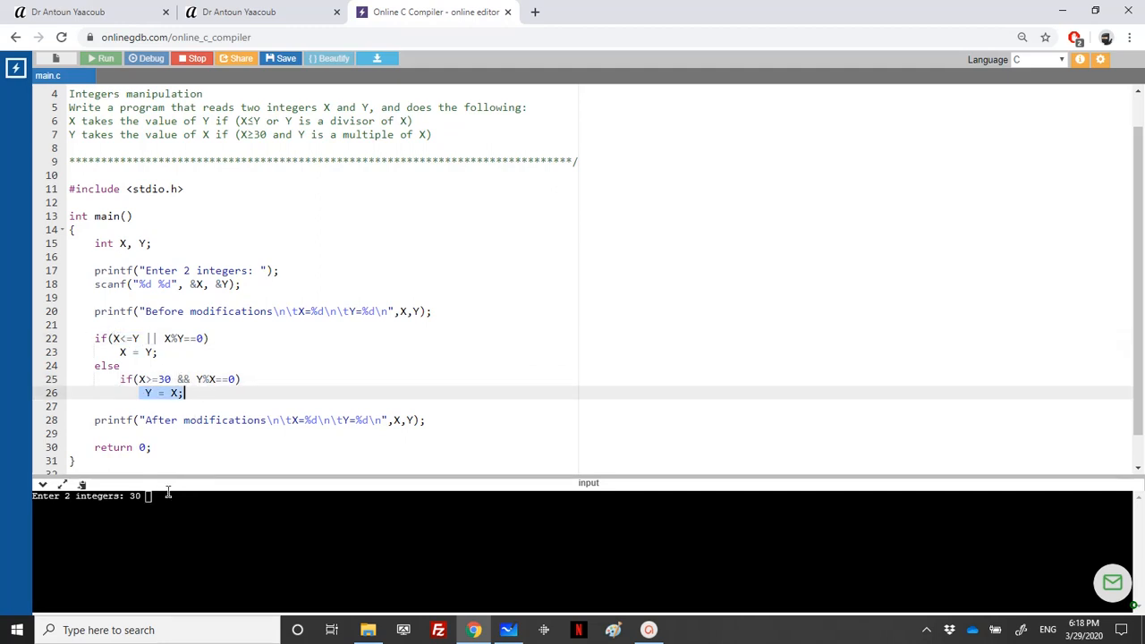
text(35)
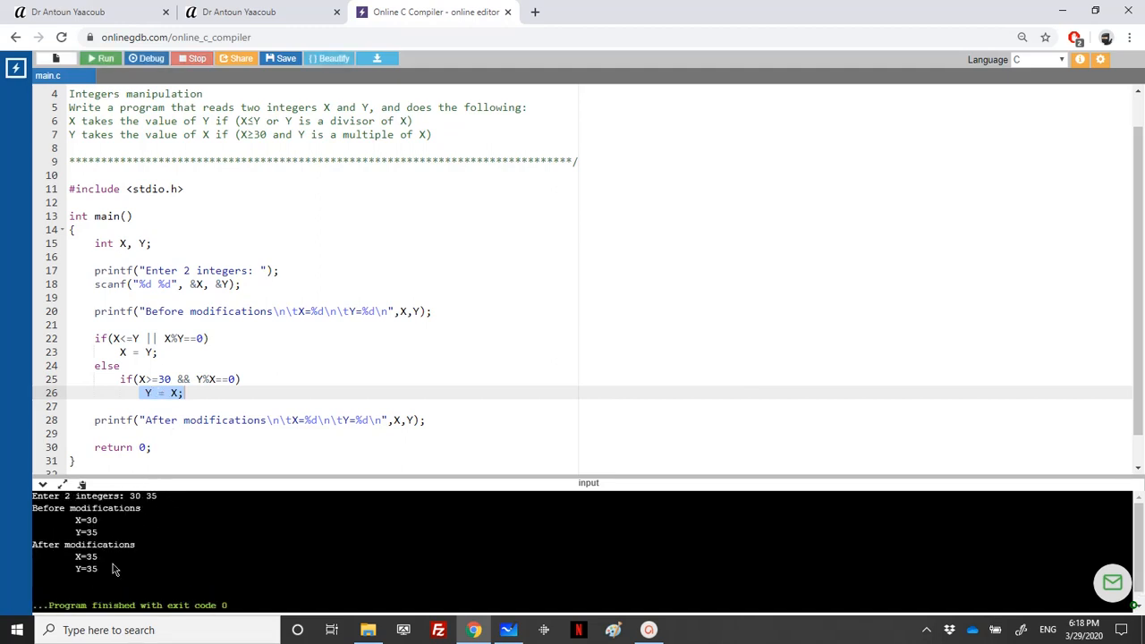
click(161, 351)
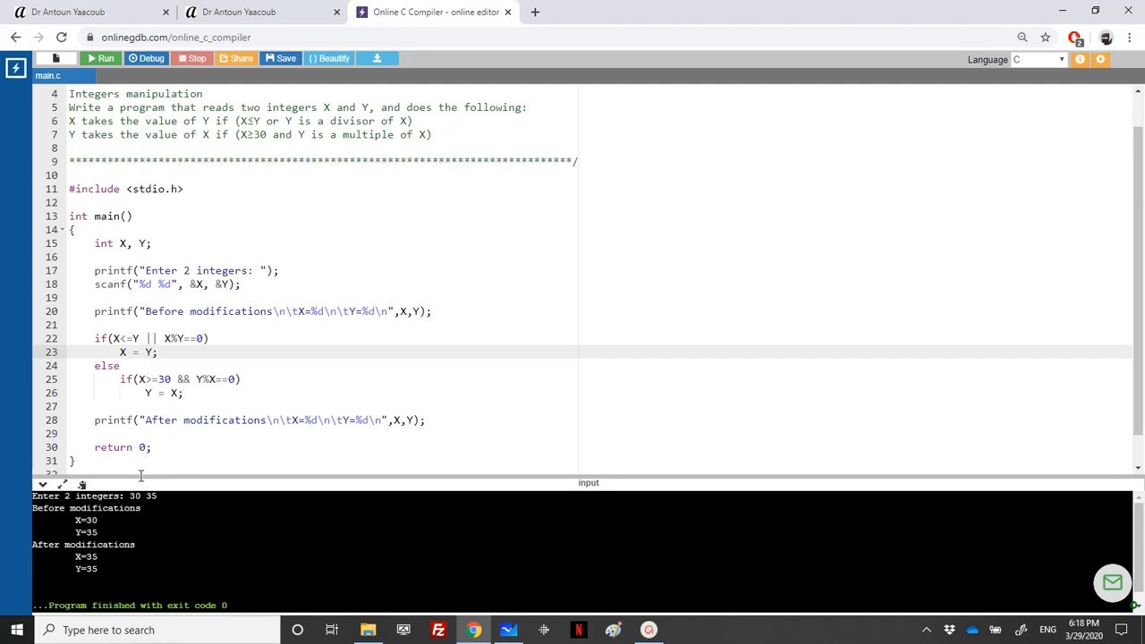
mouse_move(105, 58)
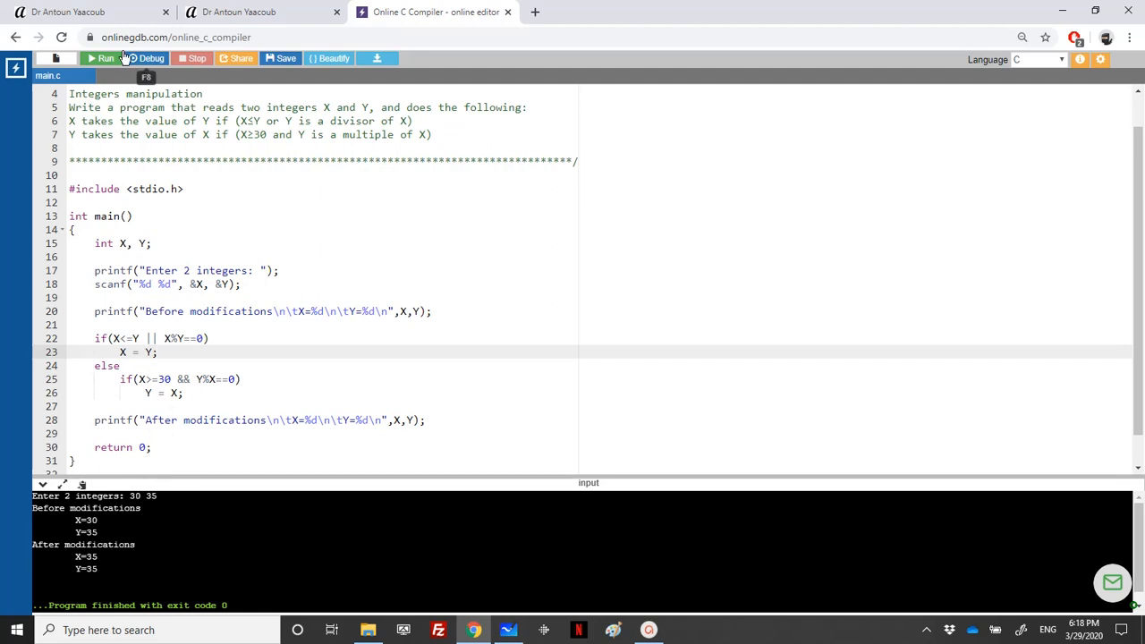
Rerun and test with input 40 30, leaving X=40 and Y=30 unchanged
click(101, 58)
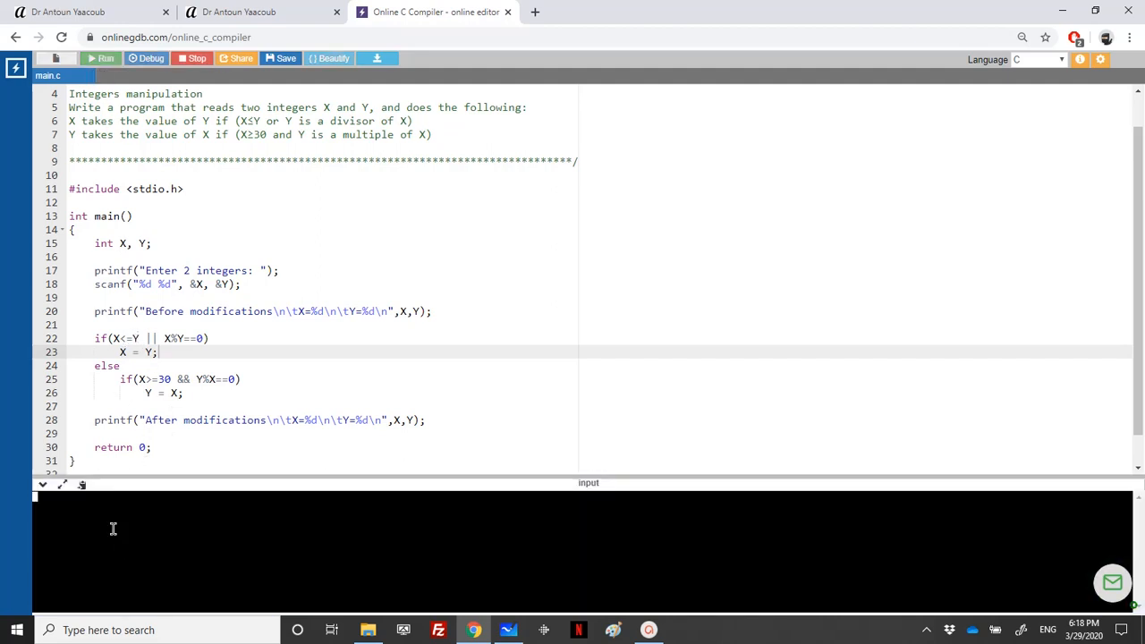
click(101, 58)
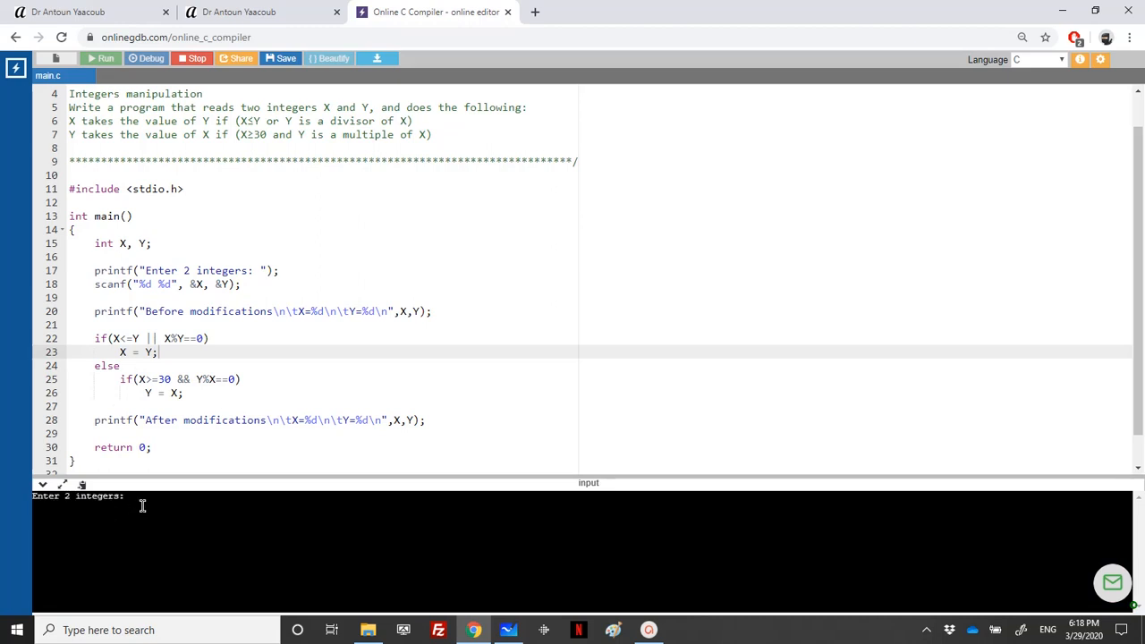
text(40 30)
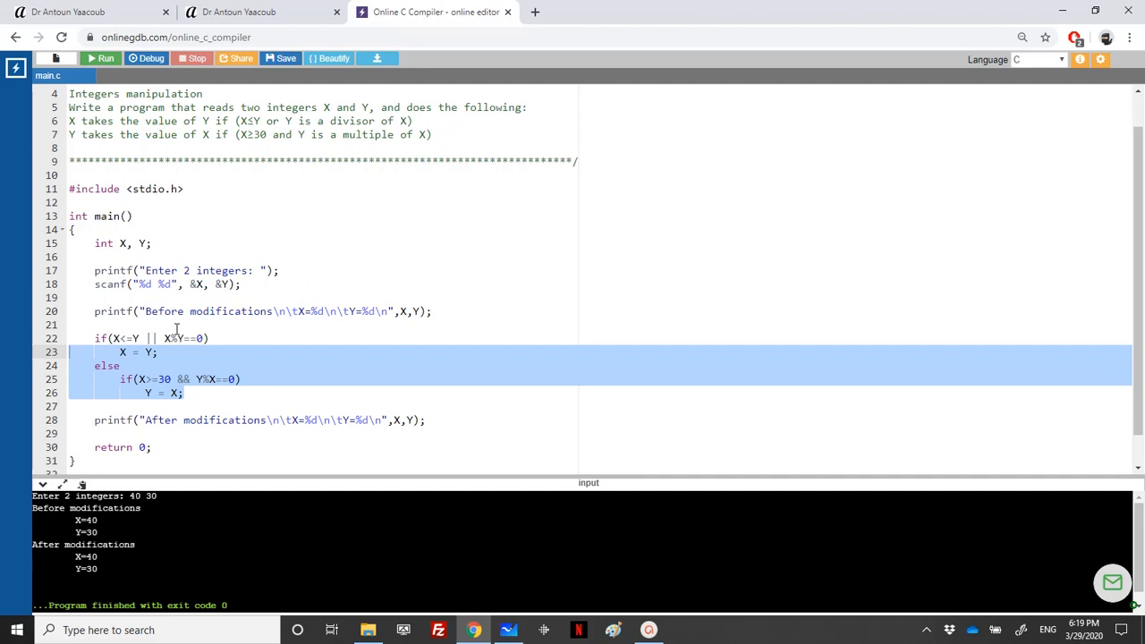
mouse_move(155, 307)
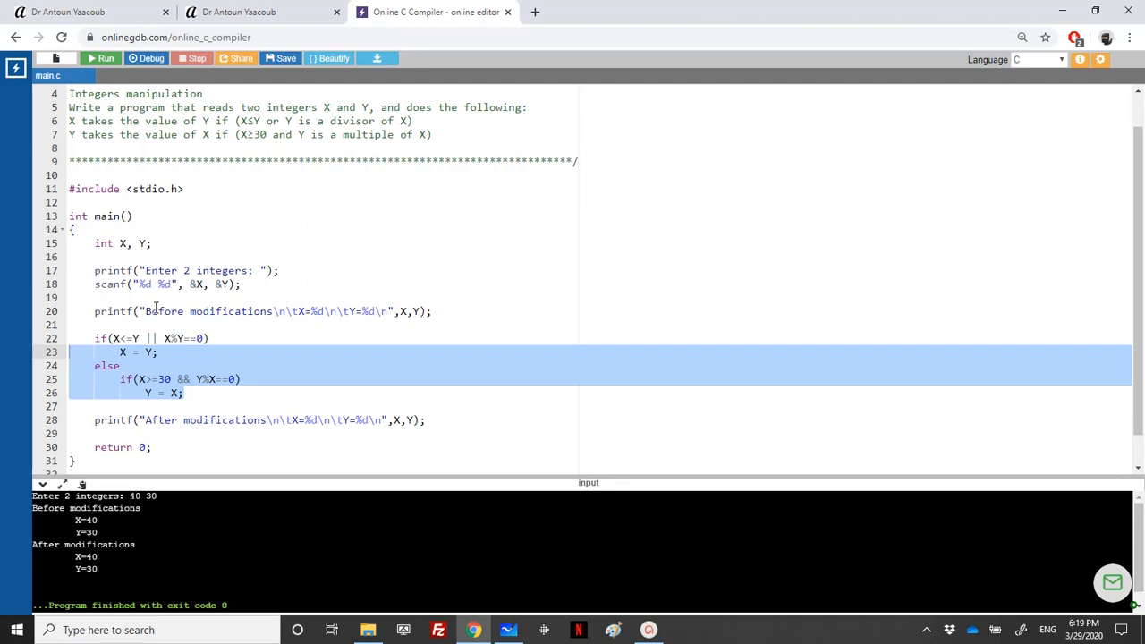